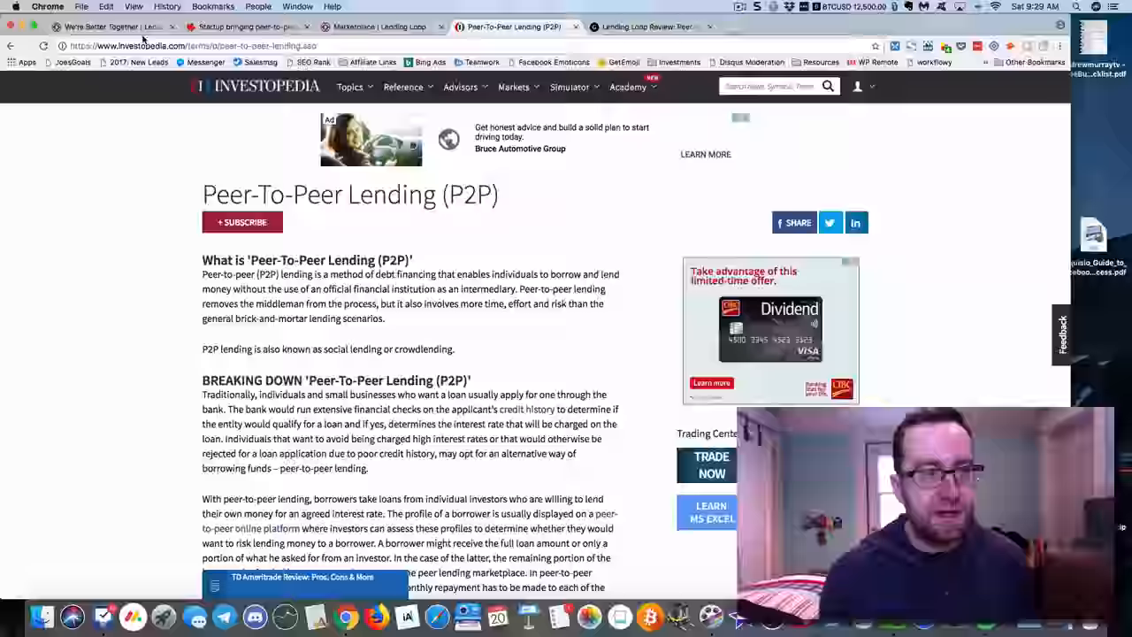
- Switch to the Lending Loop homepage tab and scroll through its borrower and lender sections
{"action": "left_click", "coordinate": [115, 27]}
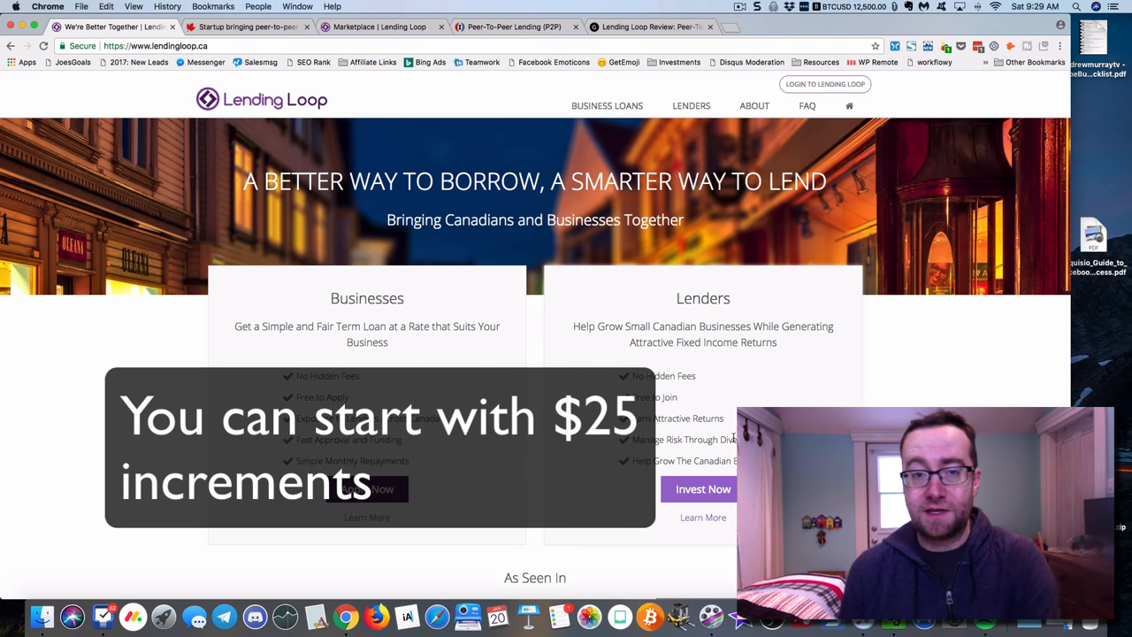
{"action": "scroll", "scroll_direction": "down", "scroll_amount": 3}
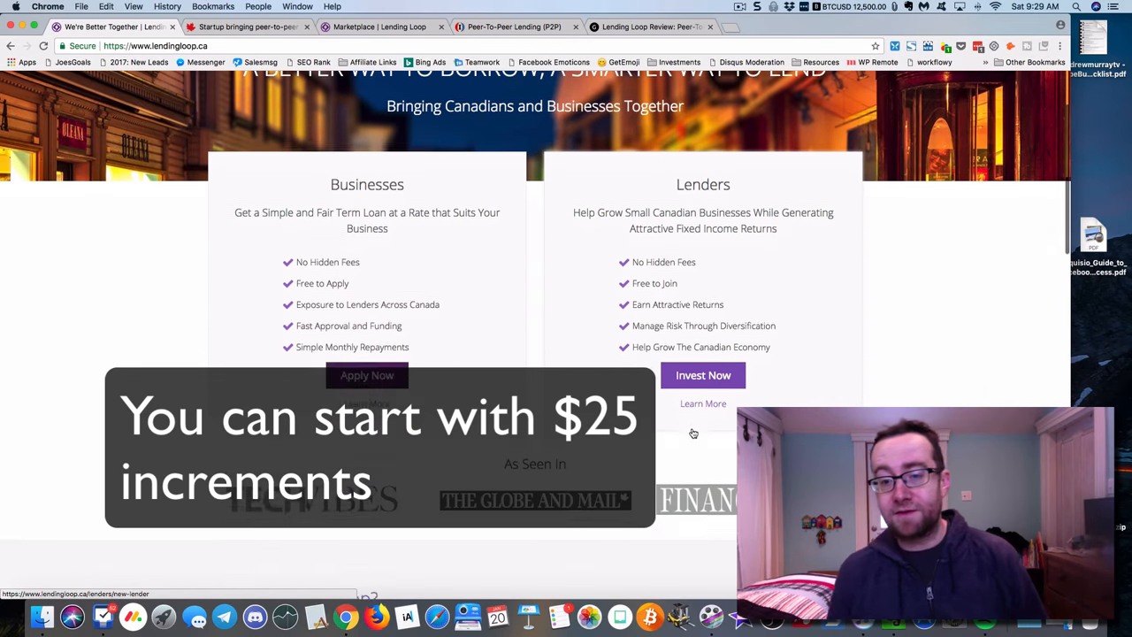
{"action": "scroll", "scroll_direction": "down", "scroll_amount": 3}
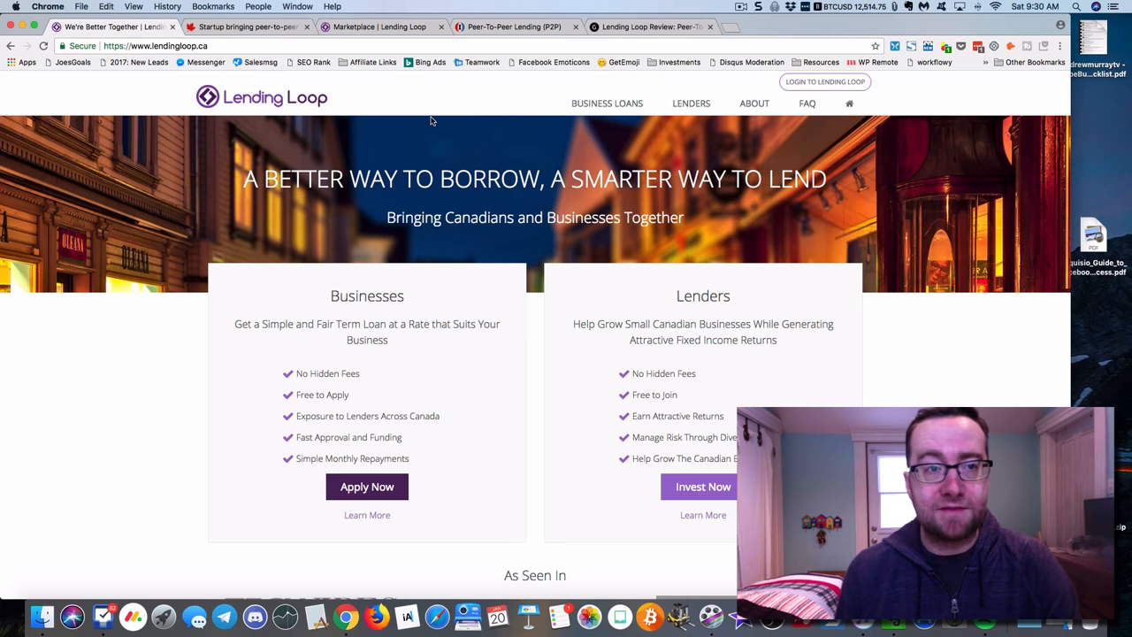
- Pass through the loan marketplace to the investor dashboard and scroll to its recent commitments
{"action": "left_click", "coordinate": [377, 28]}
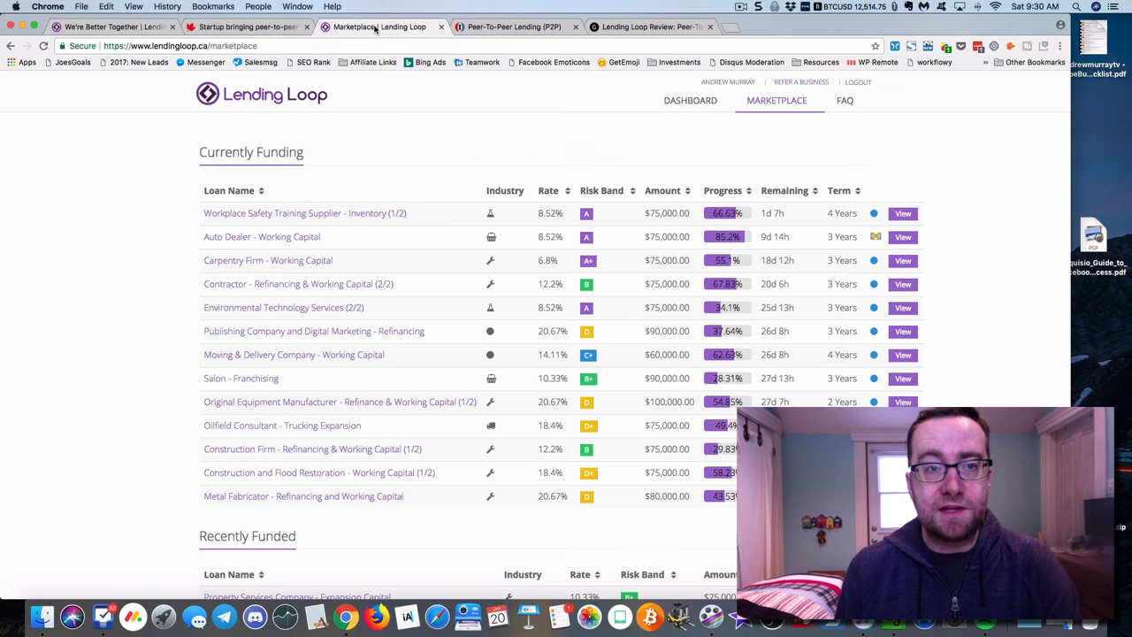
{"action": "mouse_move", "coordinate": [690, 100]}
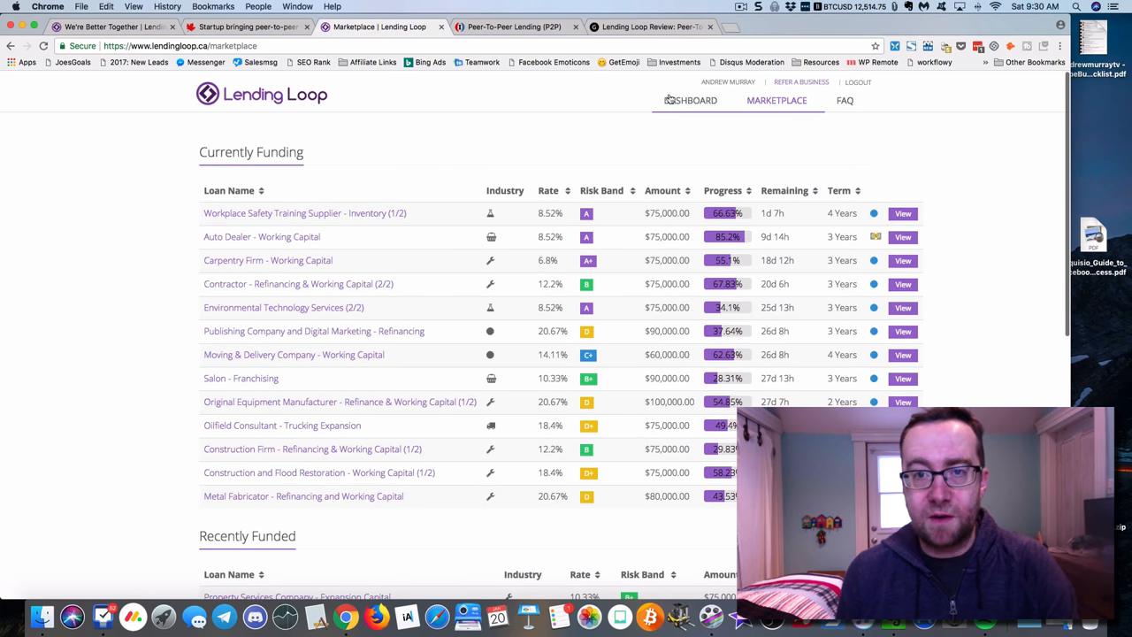
{"action": "left_click", "coordinate": [687, 100]}
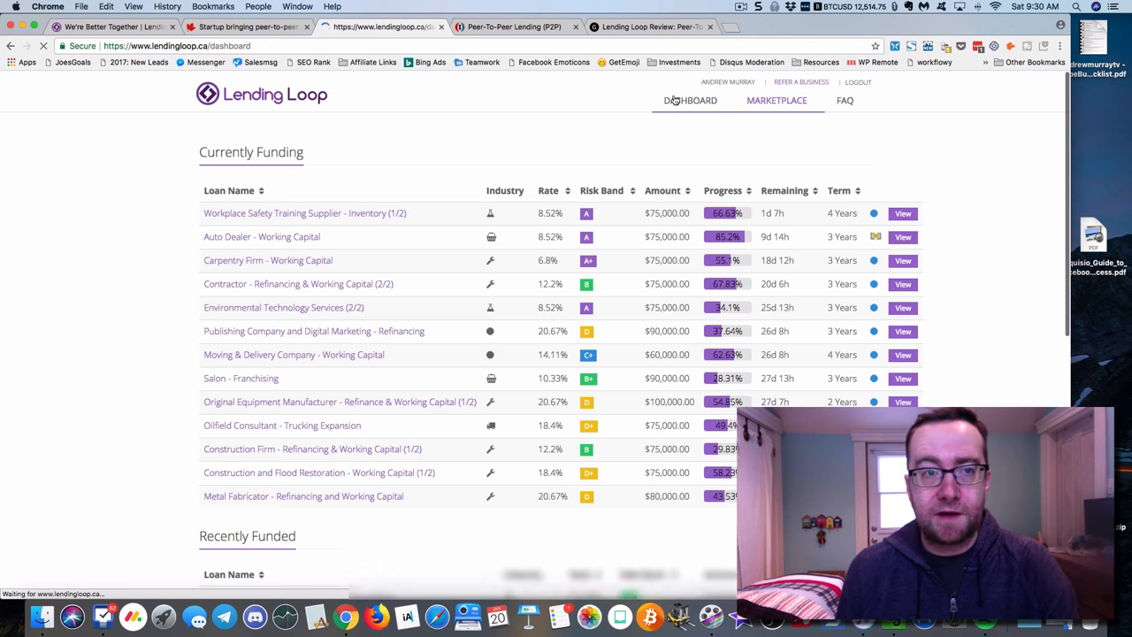
{"action": "left_click", "coordinate": [689, 100]}
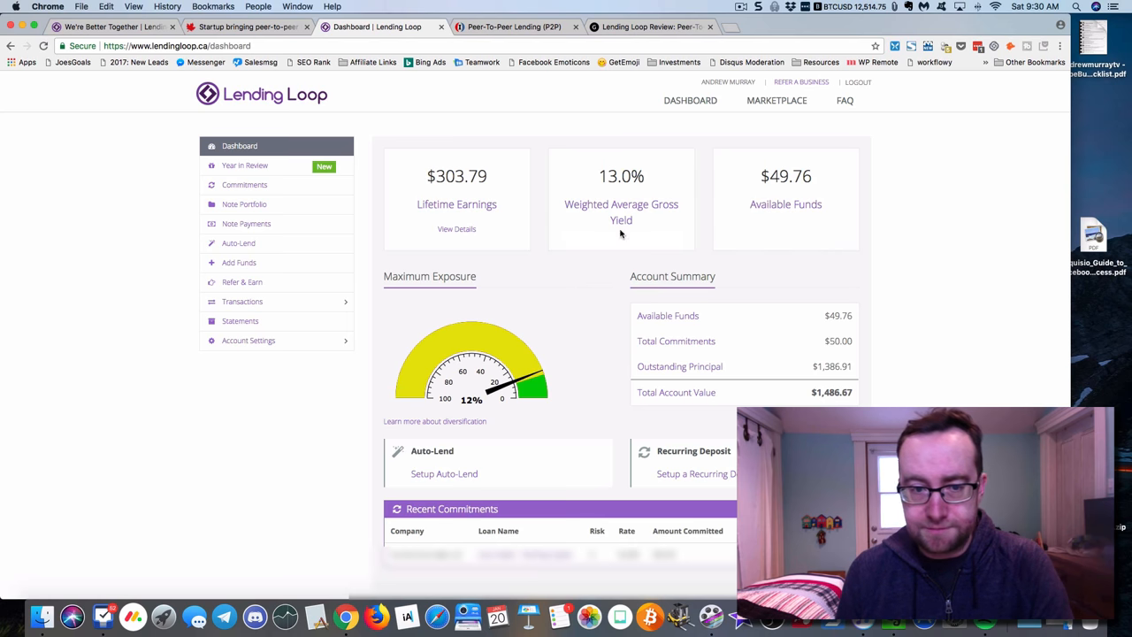
{"action": "mouse_move", "coordinate": [579, 367]}
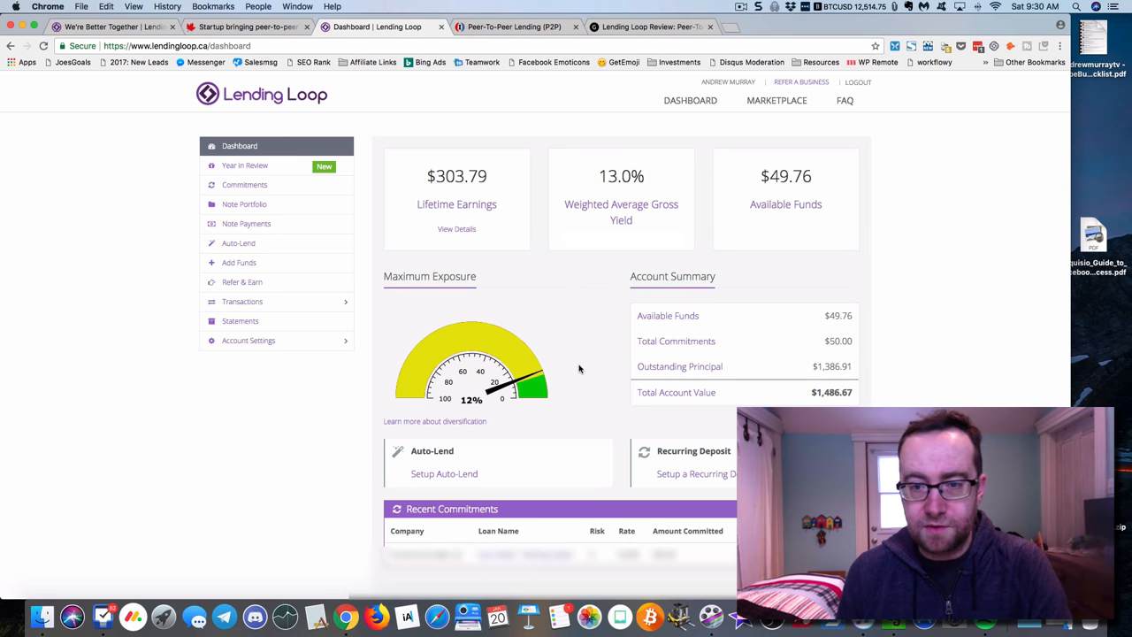
{"action": "scroll", "scroll_direction": "down", "scroll_amount": 3}
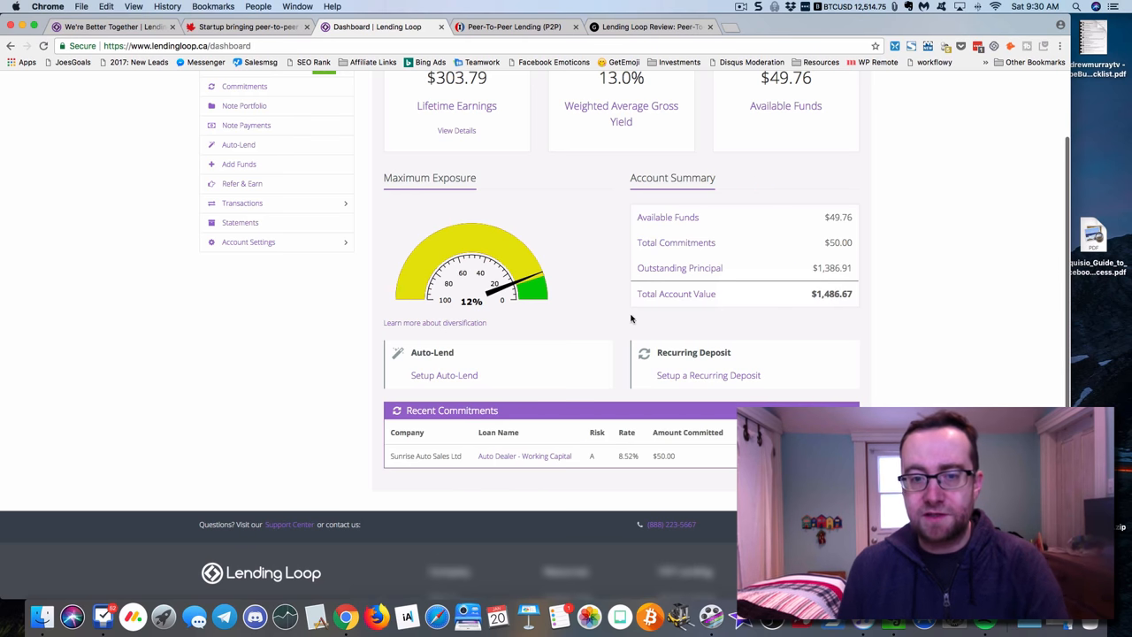
{"action": "mouse_move", "coordinate": [589, 320]}
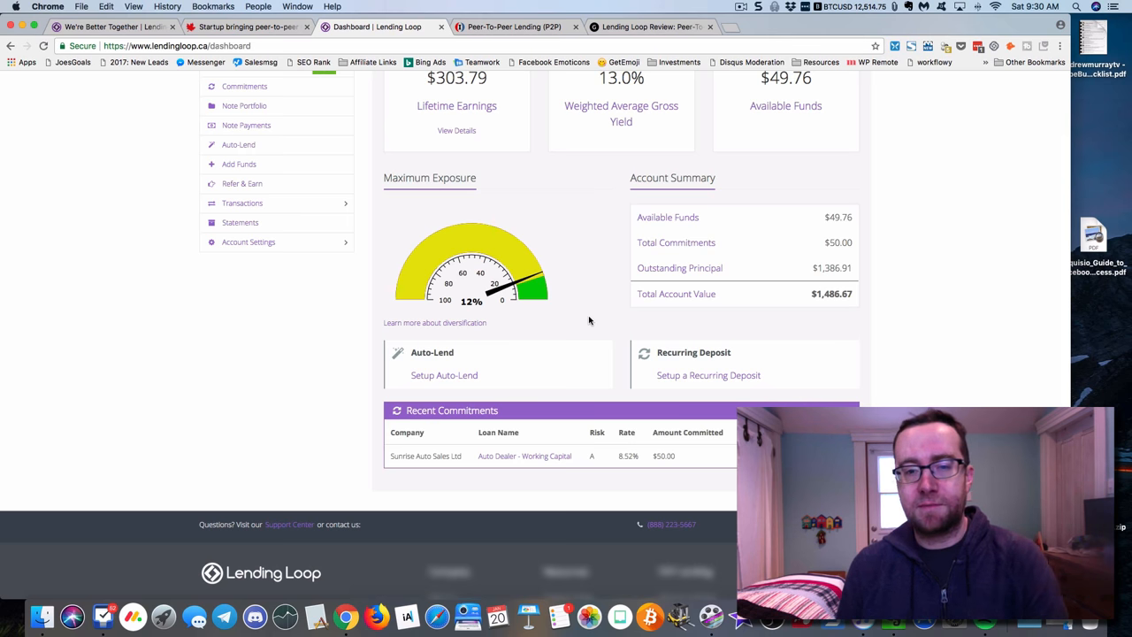
- Scroll through the 2017 Year in Review's 11.4% yield, portfolio charts and business map, then back up
{"action": "scroll", "scroll_direction": "up", "scroll_amount": 3}
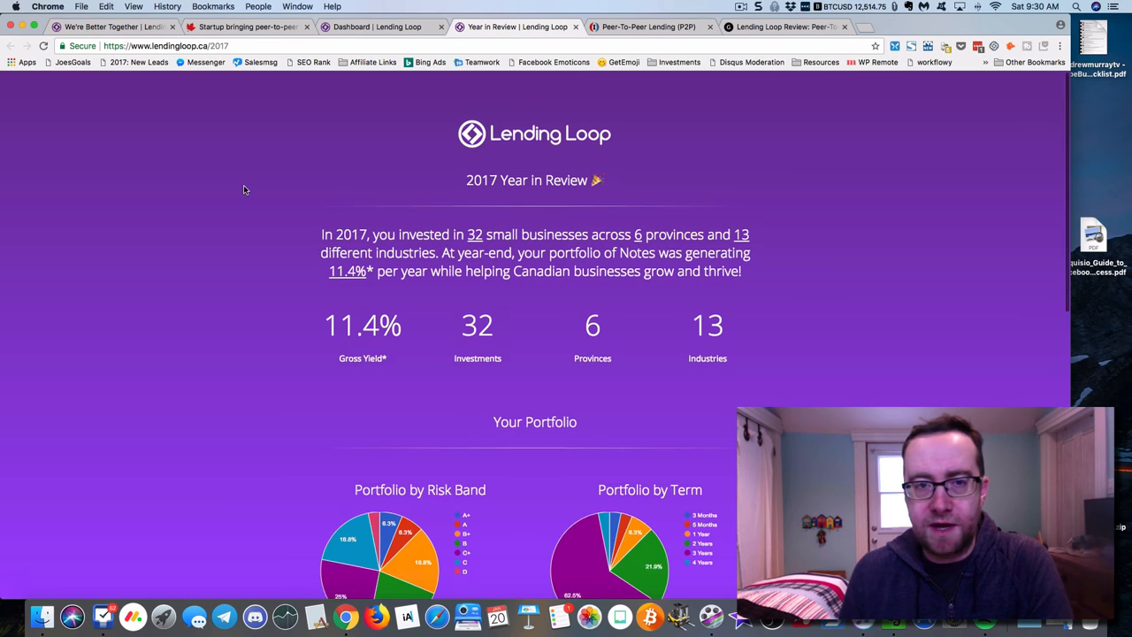
{"action": "mouse_move", "coordinate": [357, 218]}
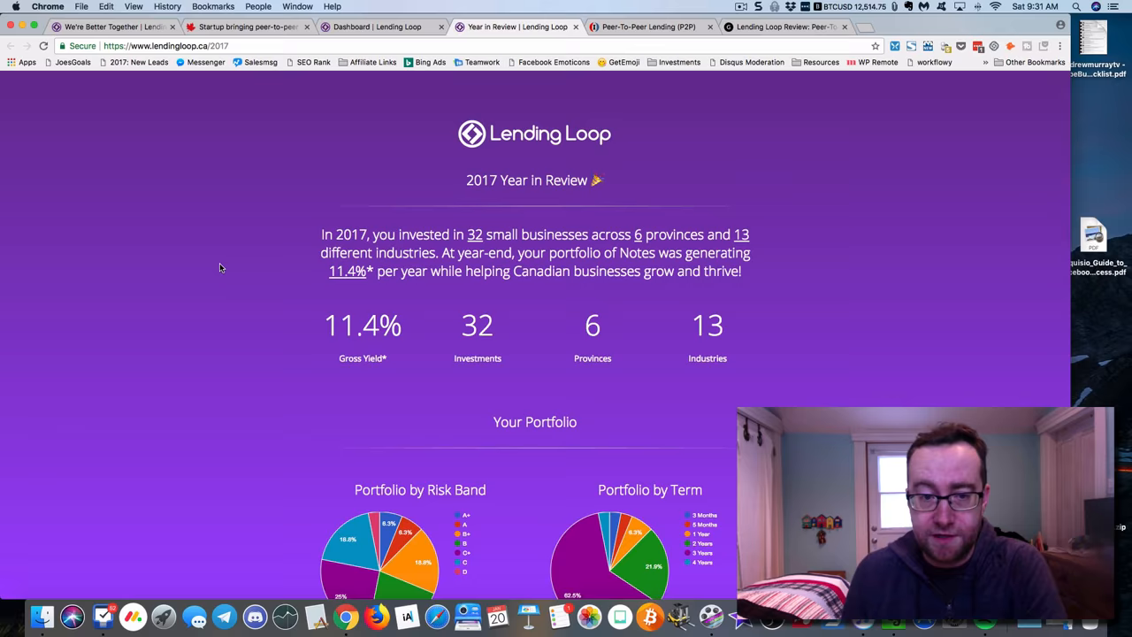
{"action": "scroll", "scroll_direction": "down", "scroll_amount": 3}
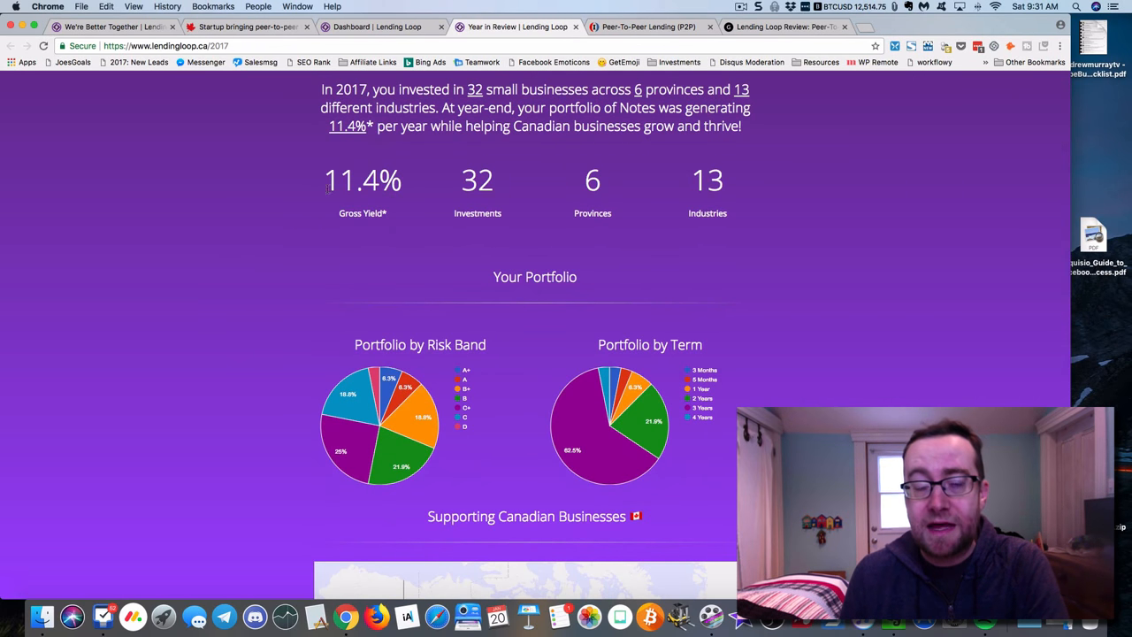
{"action": "scroll", "scroll_direction": "down", "scroll_amount": 3}
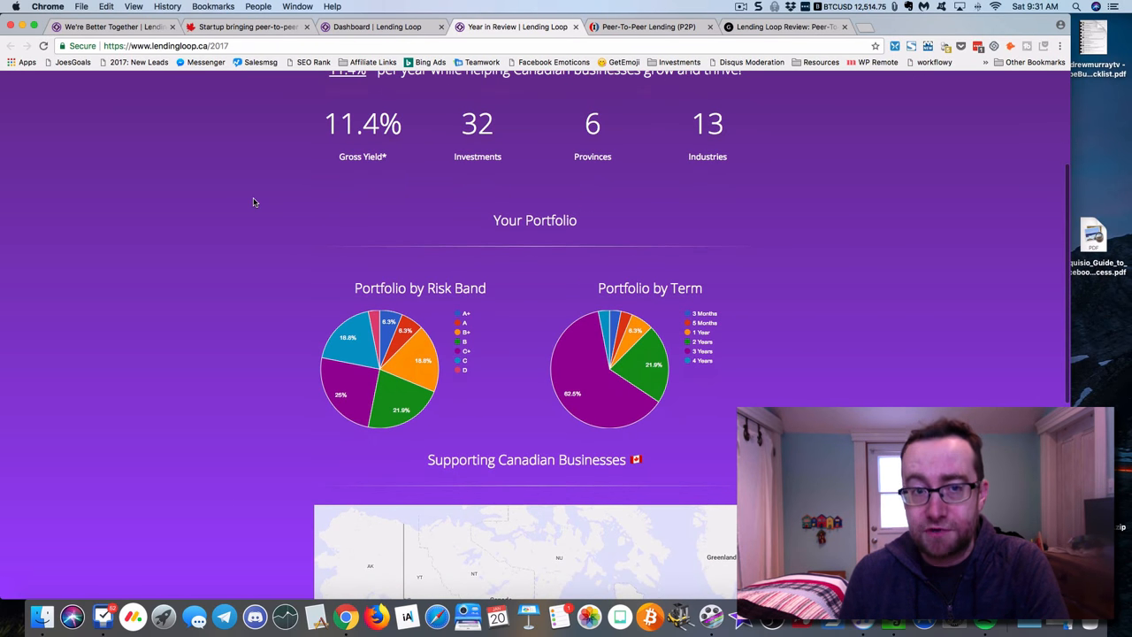
{"action": "scroll", "scroll_direction": "down", "scroll_amount": 3}
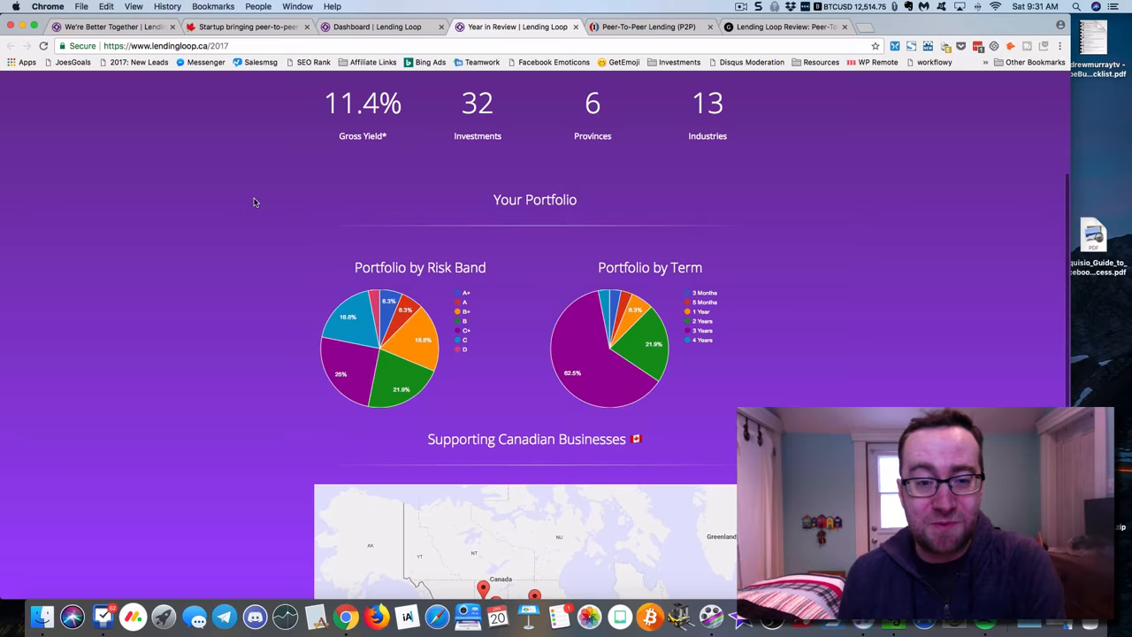
{"action": "scroll", "scroll_direction": "down", "scroll_amount": 3}
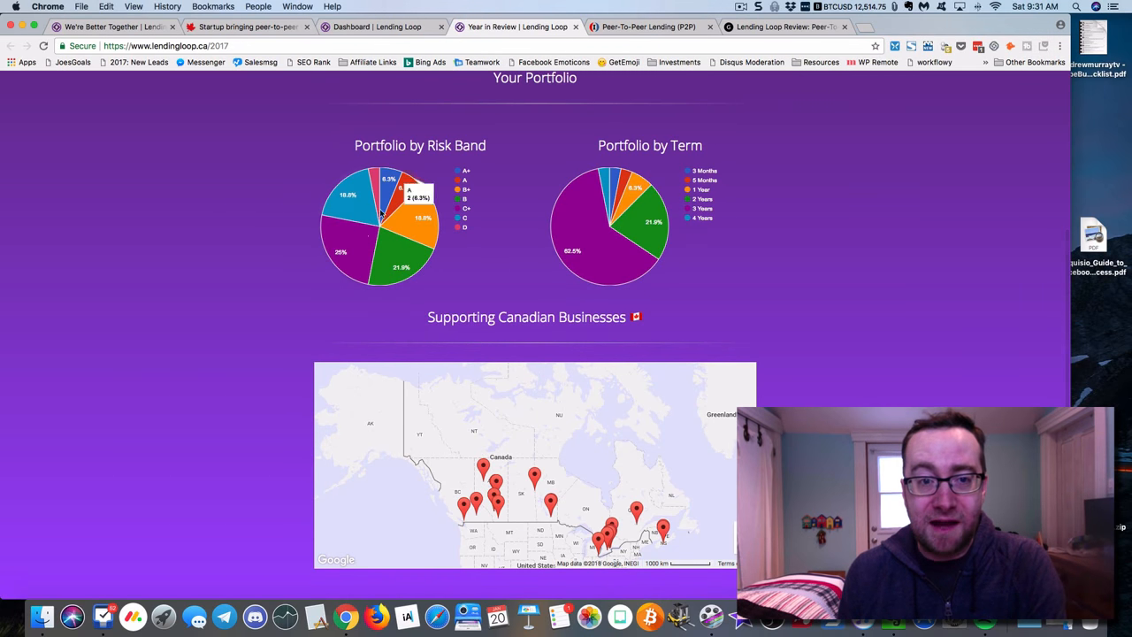
{"action": "mouse_move", "coordinate": [365, 209]}
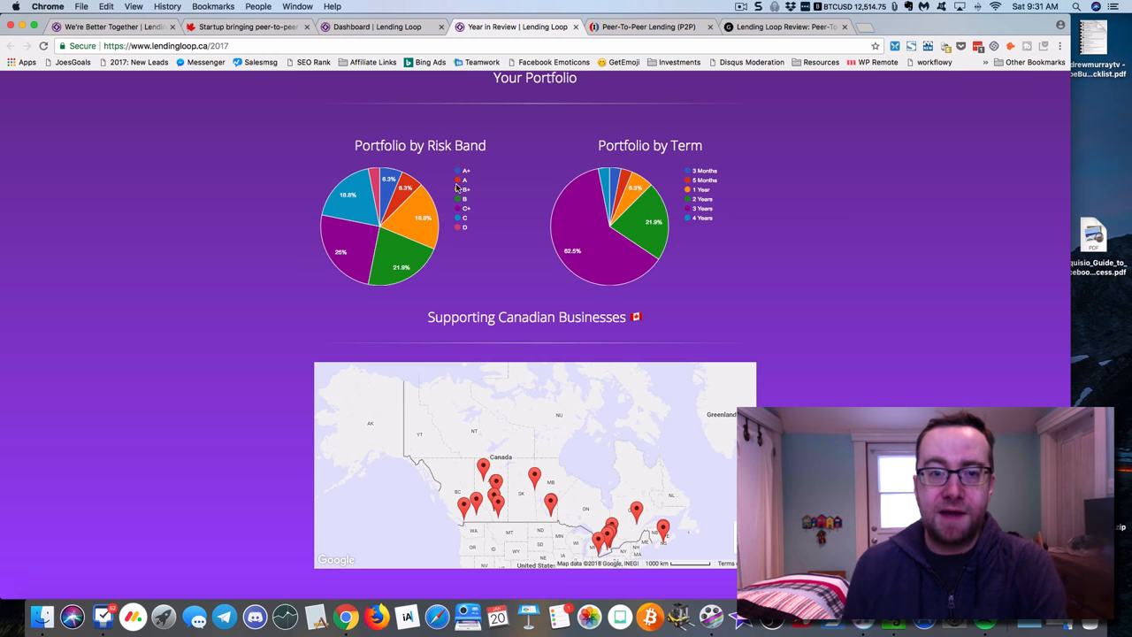
{"action": "mouse_move", "coordinate": [469, 202]}
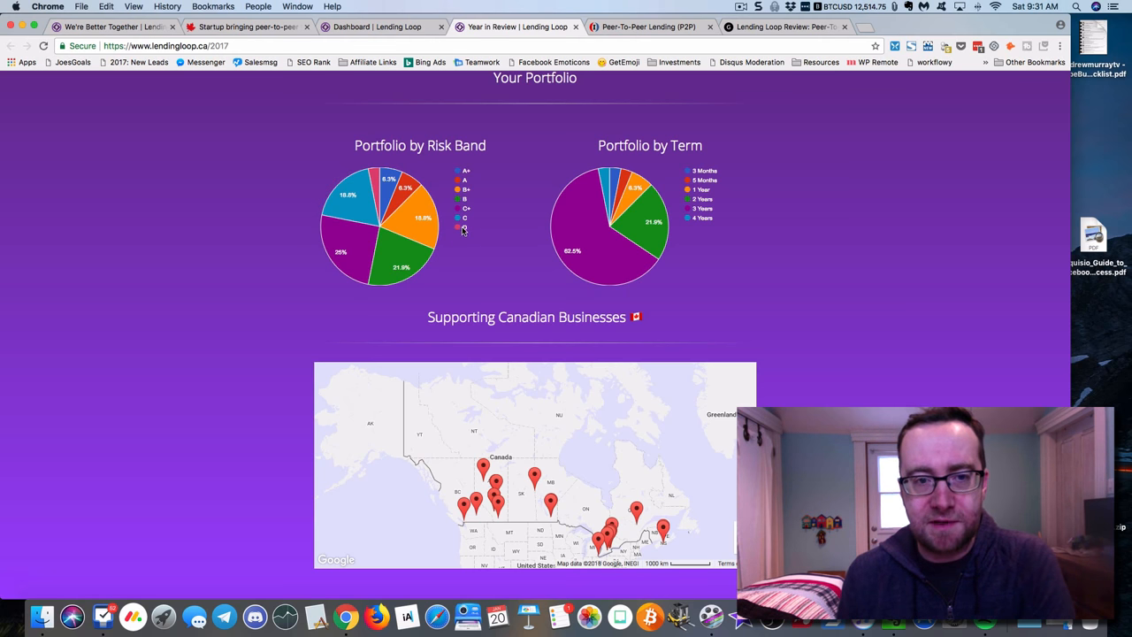
{"action": "mouse_move", "coordinate": [460, 230]}
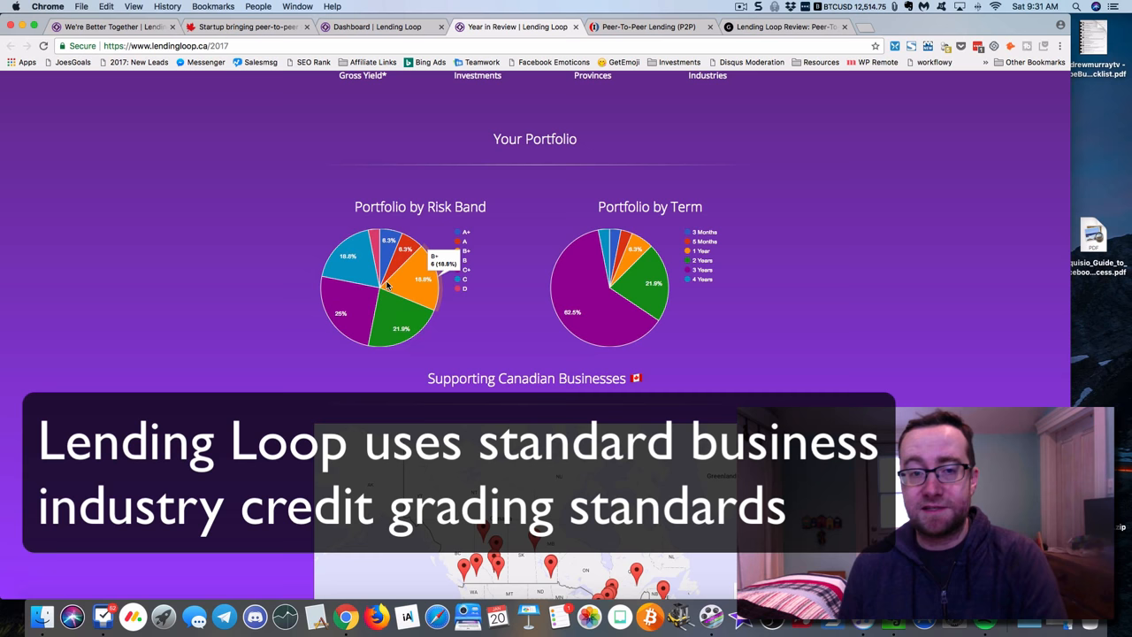
{"action": "mouse_move", "coordinate": [284, 247]}
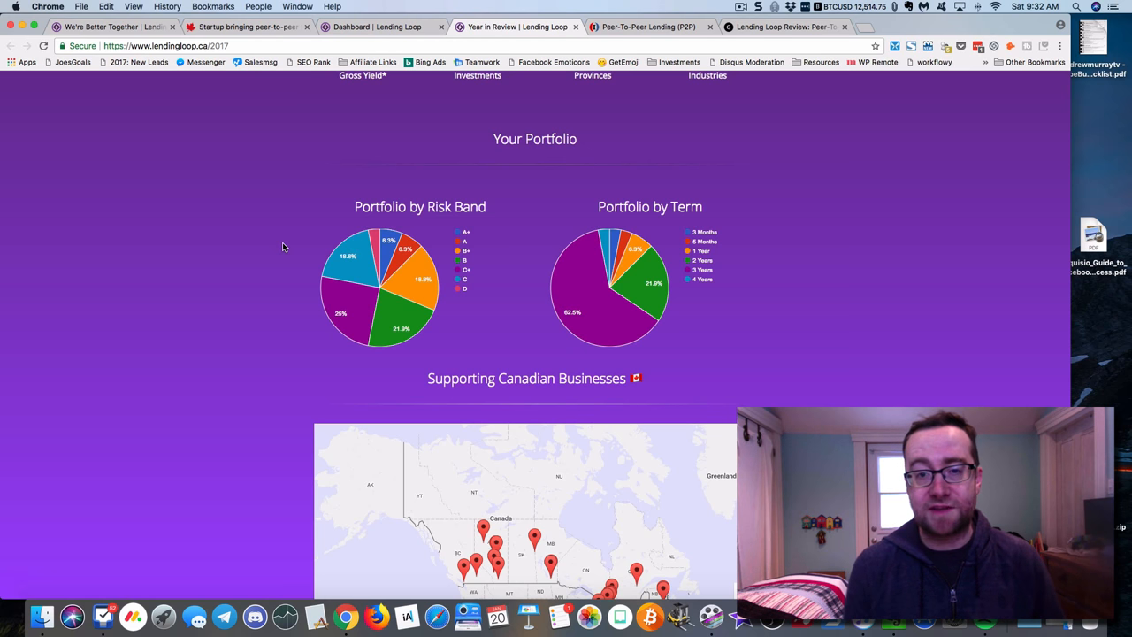
{"action": "scroll", "scroll_direction": "up", "scroll_amount": 3}
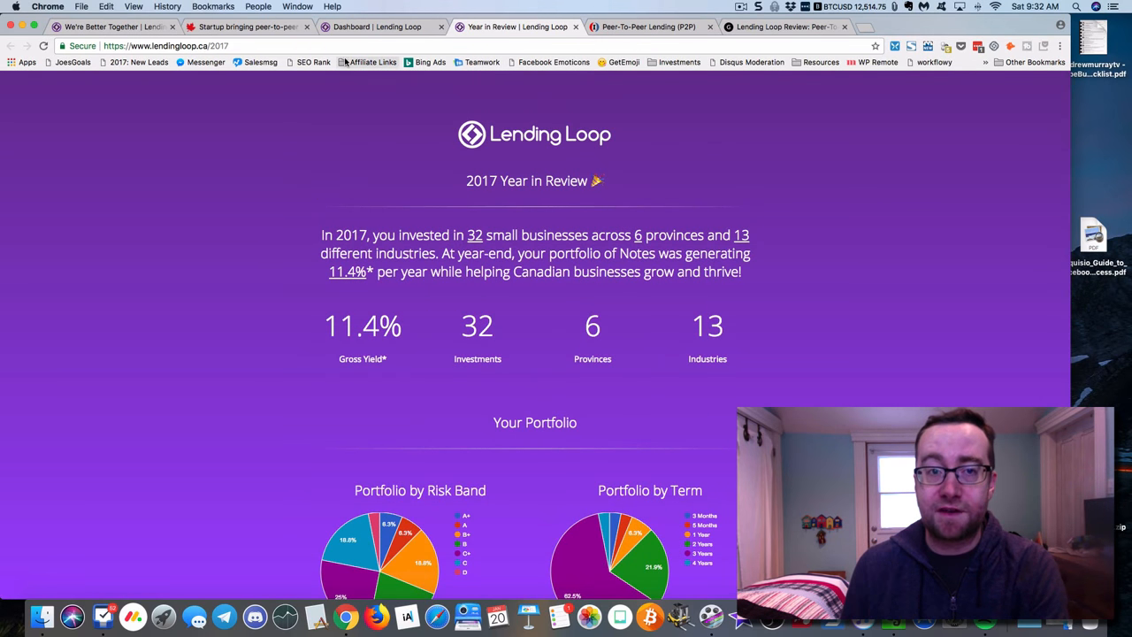
- Toggle between the dashboard and the currently funding loans marketplace, scrolling the loan table
{"action": "left_click", "coordinate": [385, 27]}
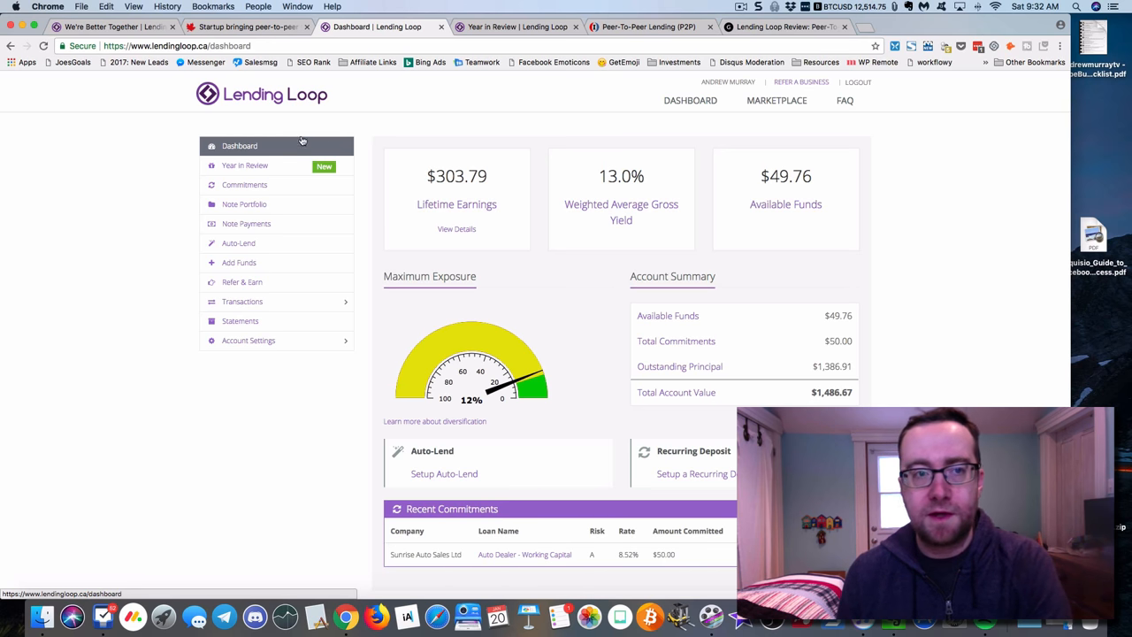
{"action": "mouse_move", "coordinate": [402, 130]}
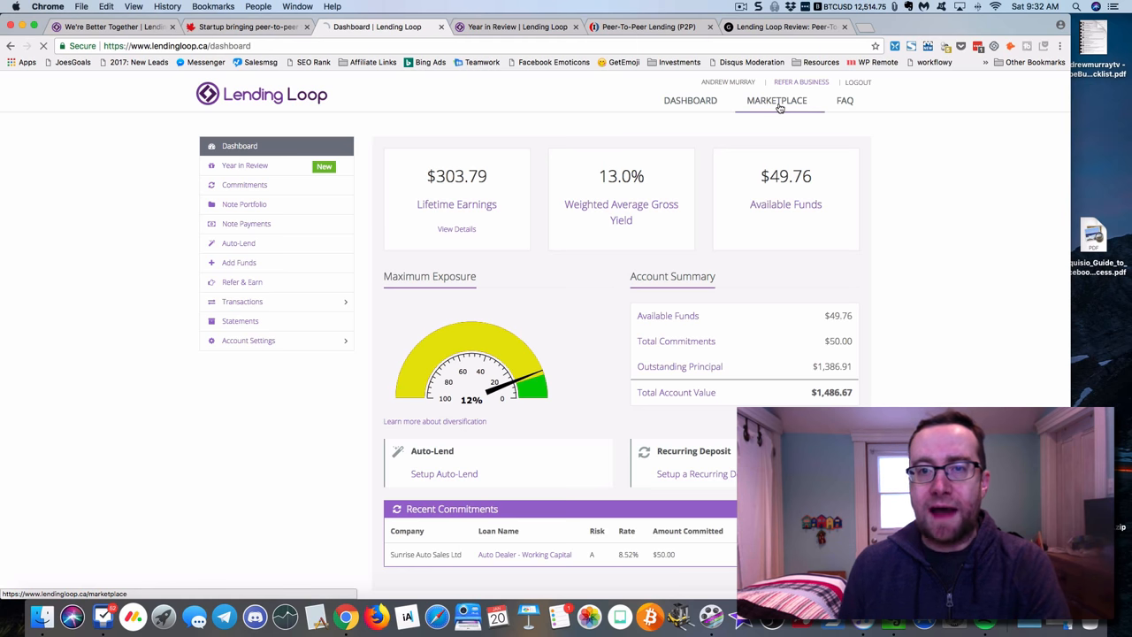
{"action": "left_click", "coordinate": [780, 100]}
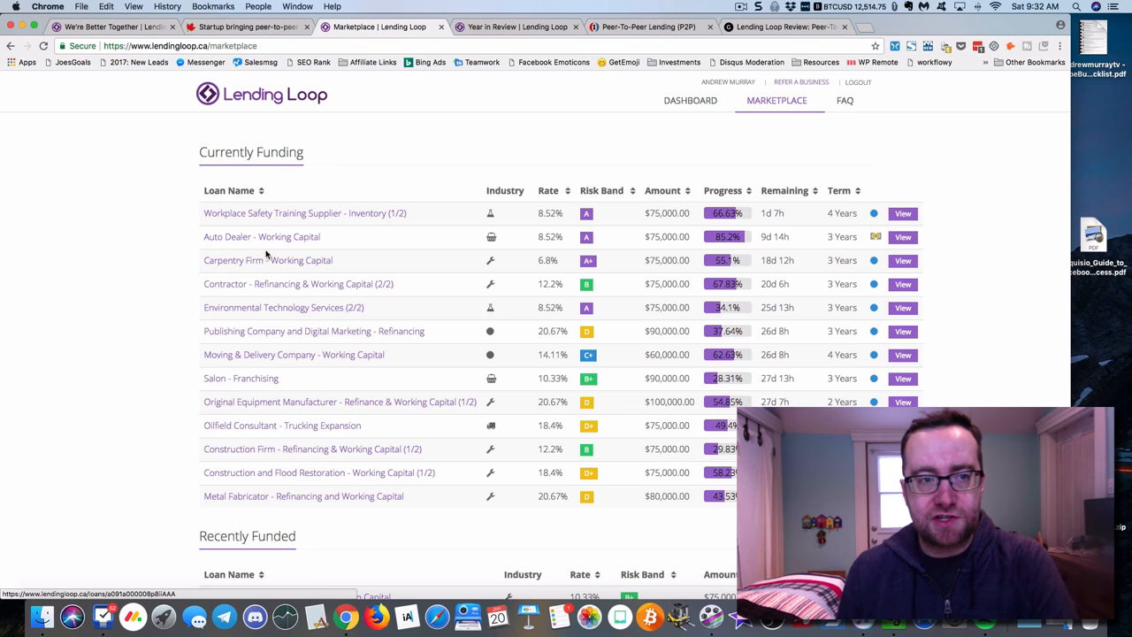
{"action": "mouse_move", "coordinate": [269, 222]}
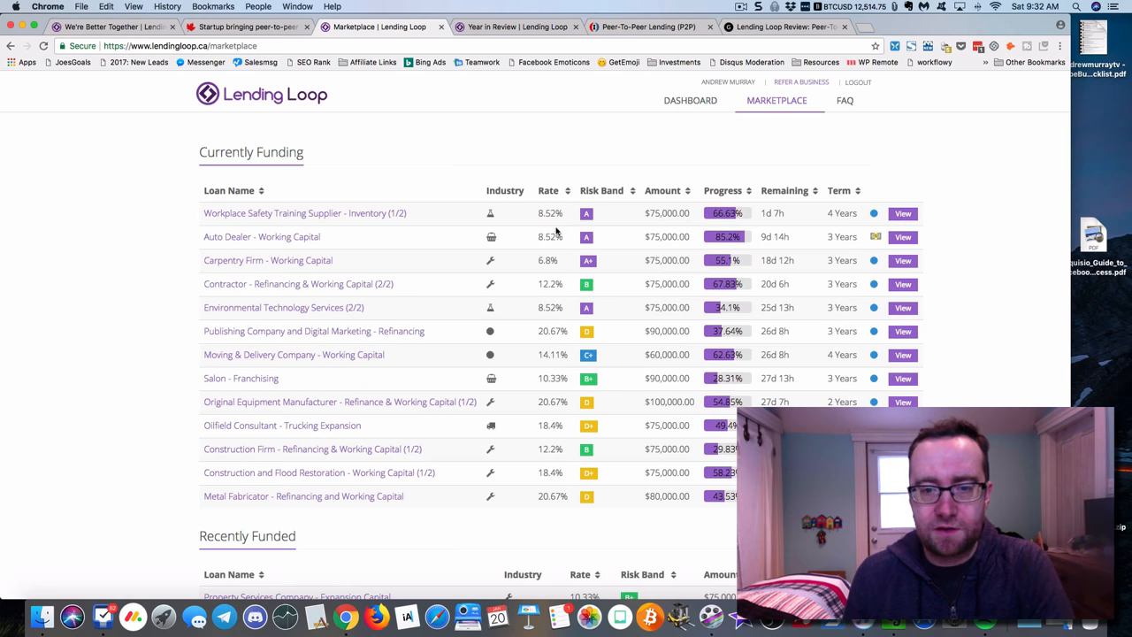
{"action": "scroll", "scroll_direction": "down", "scroll_amount": 3}
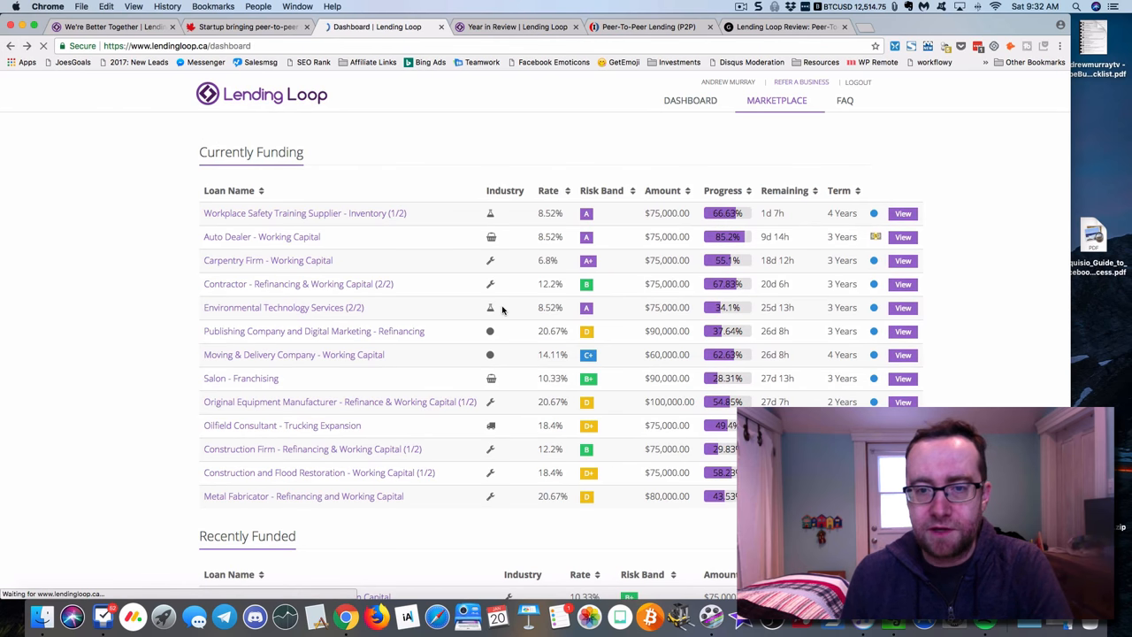
{"action": "left_click", "coordinate": [690, 100]}
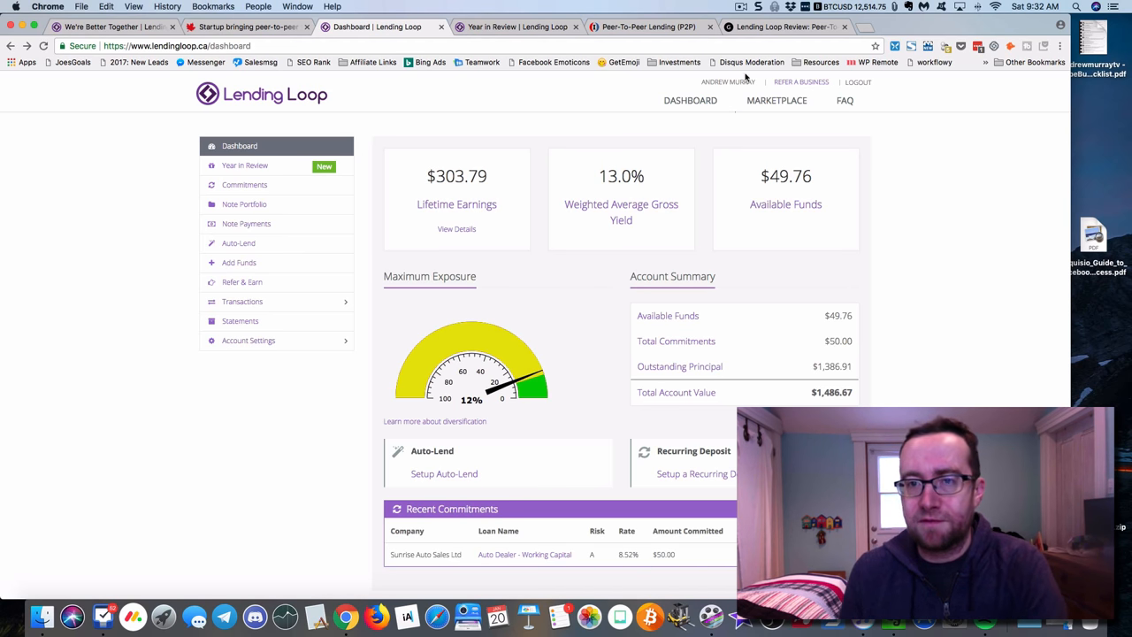
- Return to the marketplace, highlight the first loan's $75,000.00 amount, and scroll the funding loans
{"action": "left_click", "coordinate": [778, 100]}
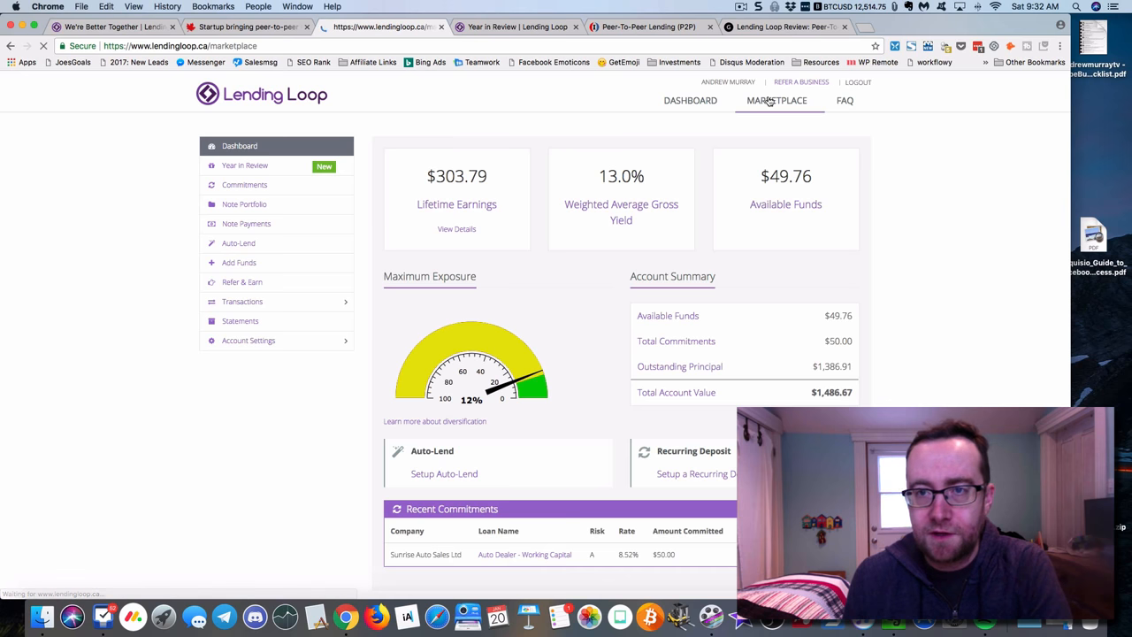
{"action": "left_click", "coordinate": [778, 100]}
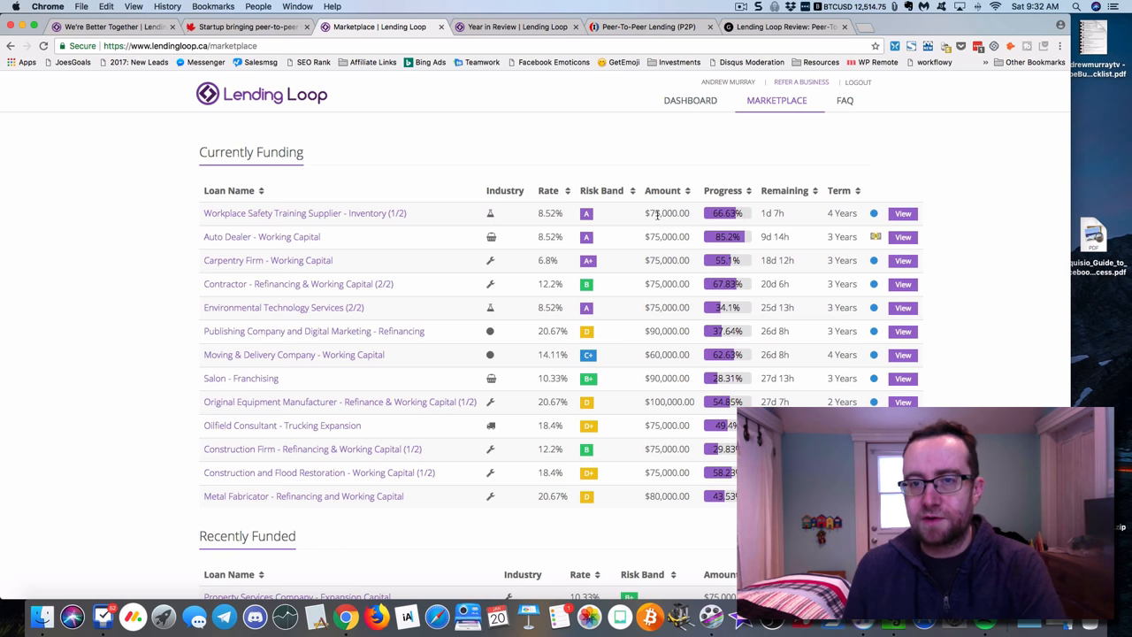
{"action": "double_click", "coordinate": [667, 214]}
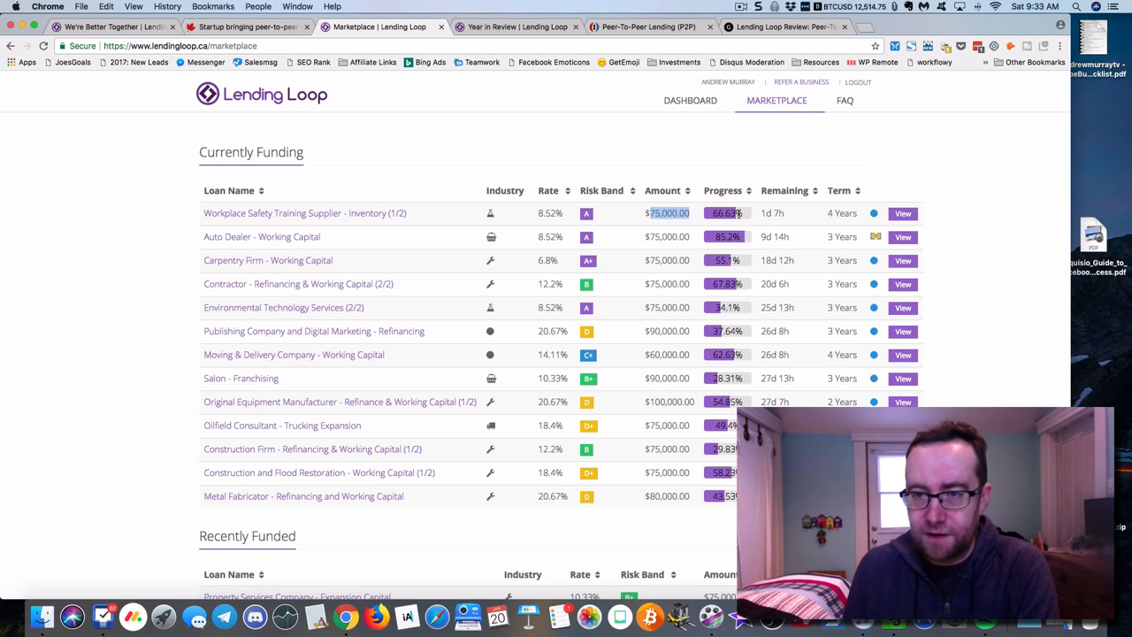
{"action": "mouse_move", "coordinate": [379, 220]}
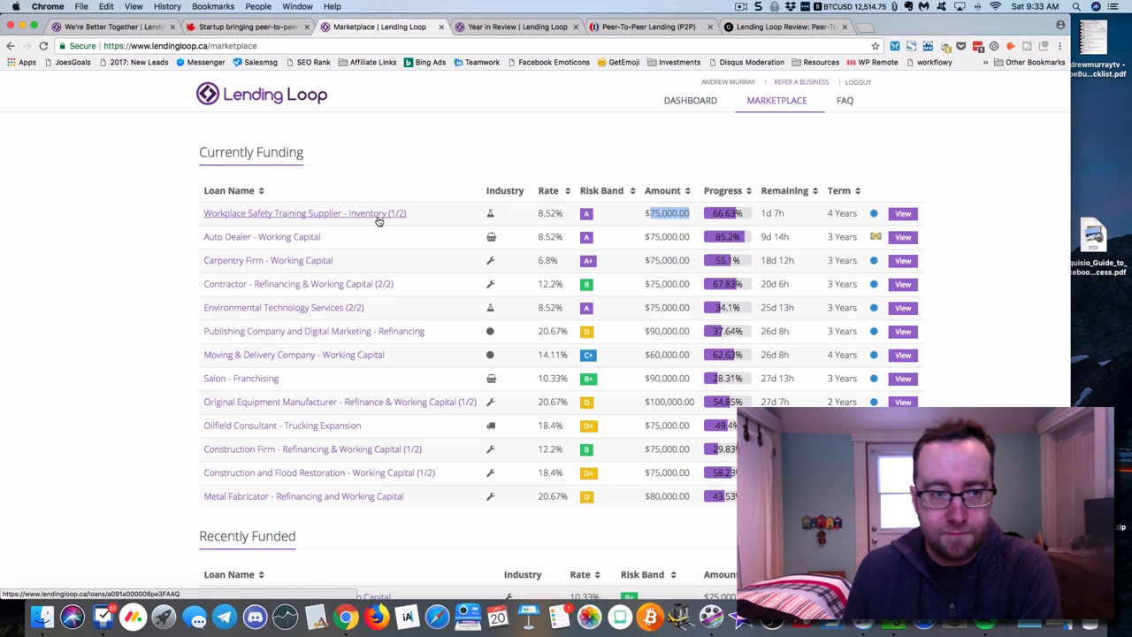
{"action": "mouse_move", "coordinate": [249, 307]}
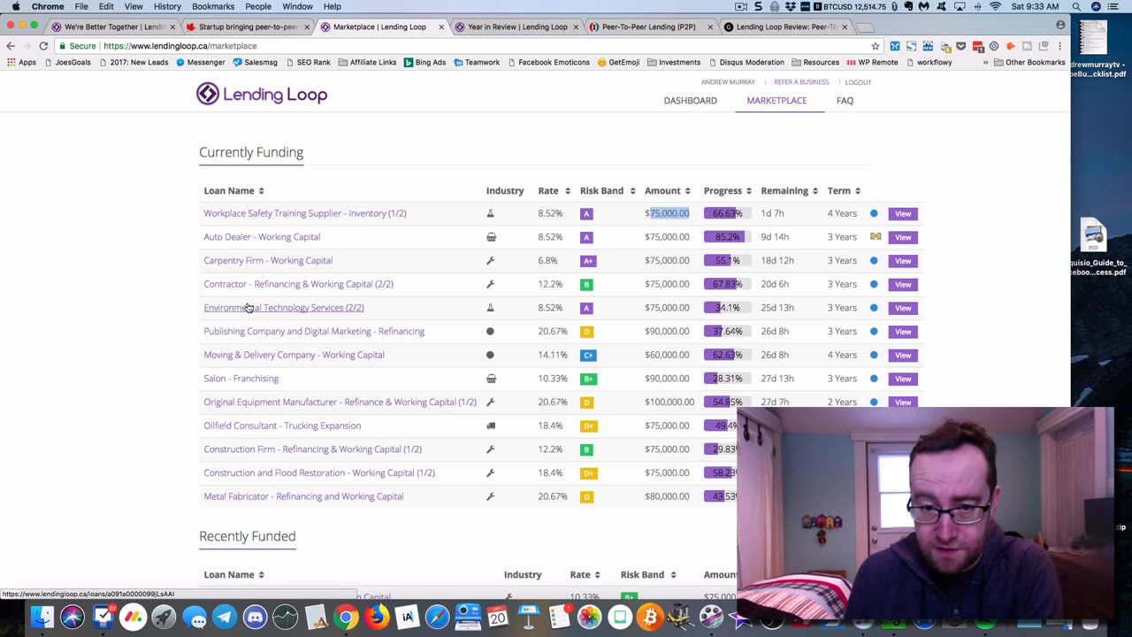
{"action": "scroll", "scroll_direction": "down", "scroll_amount": 3}
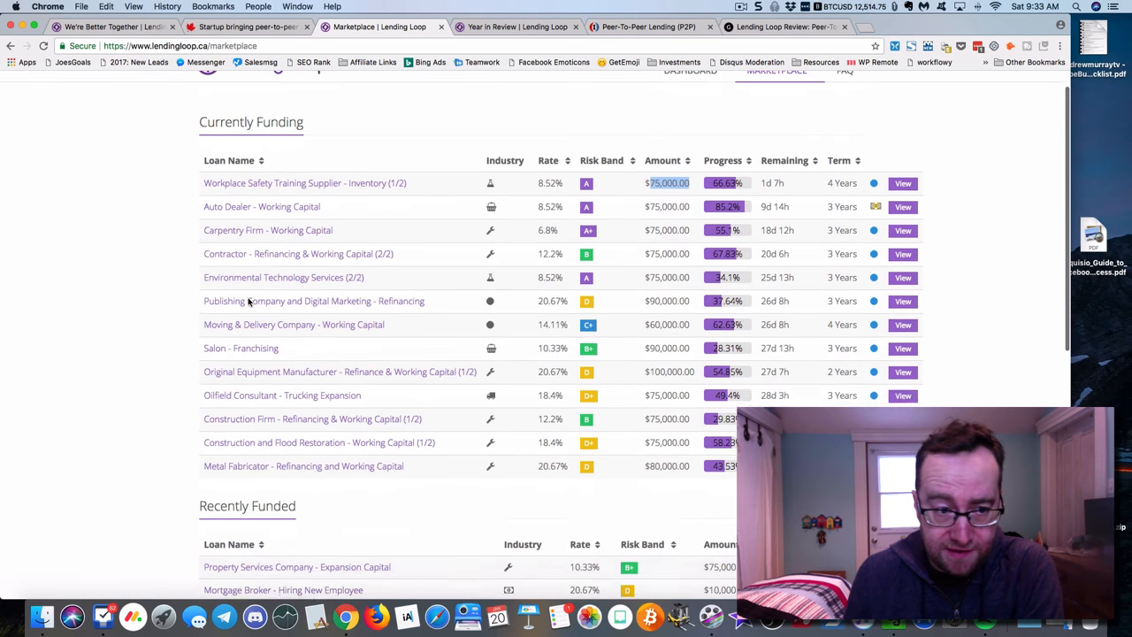
{"action": "scroll", "scroll_direction": "down", "scroll_amount": 3}
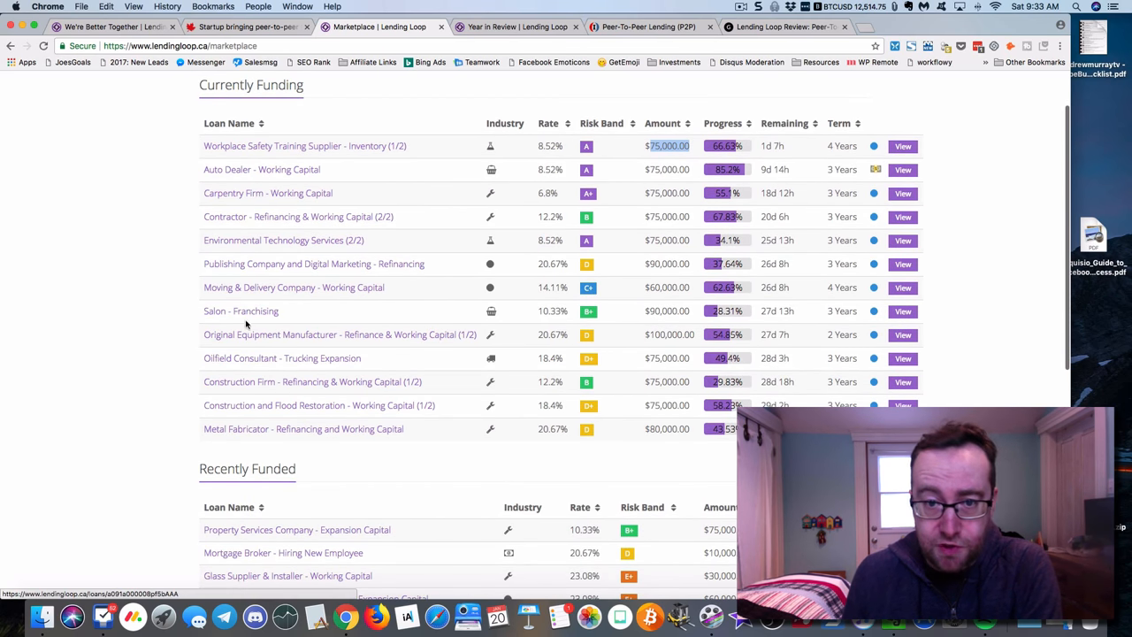
{"action": "mouse_move", "coordinate": [248, 335]}
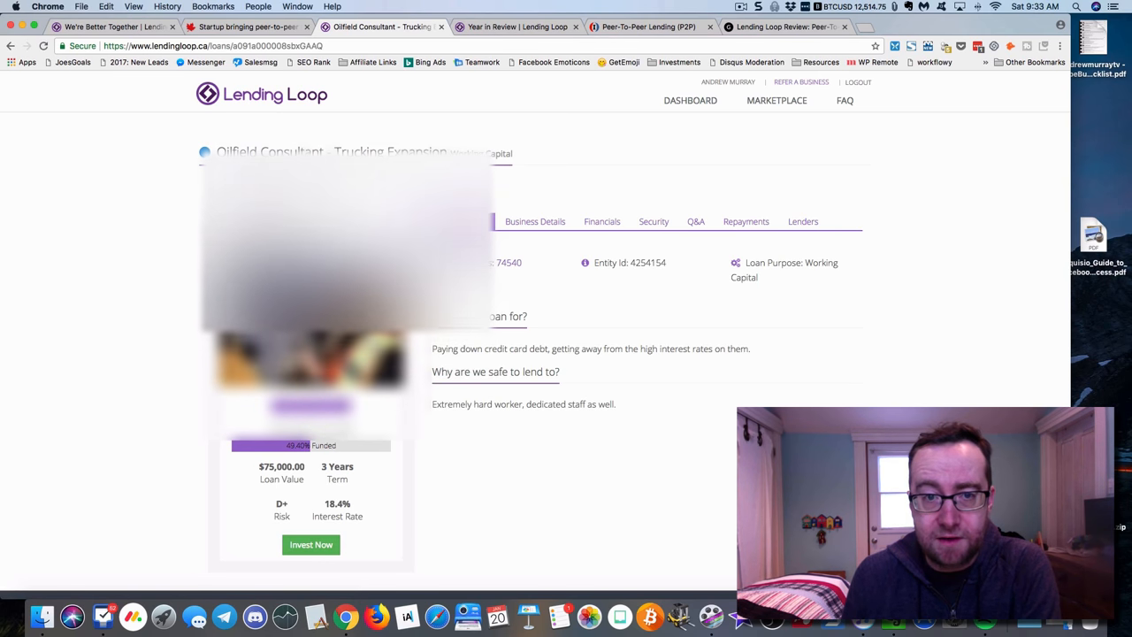
- View the Oilfield loan's business details and 2015–2017 balance sheet, then go to the dashboard
{"action": "left_click", "coordinate": [536, 221]}
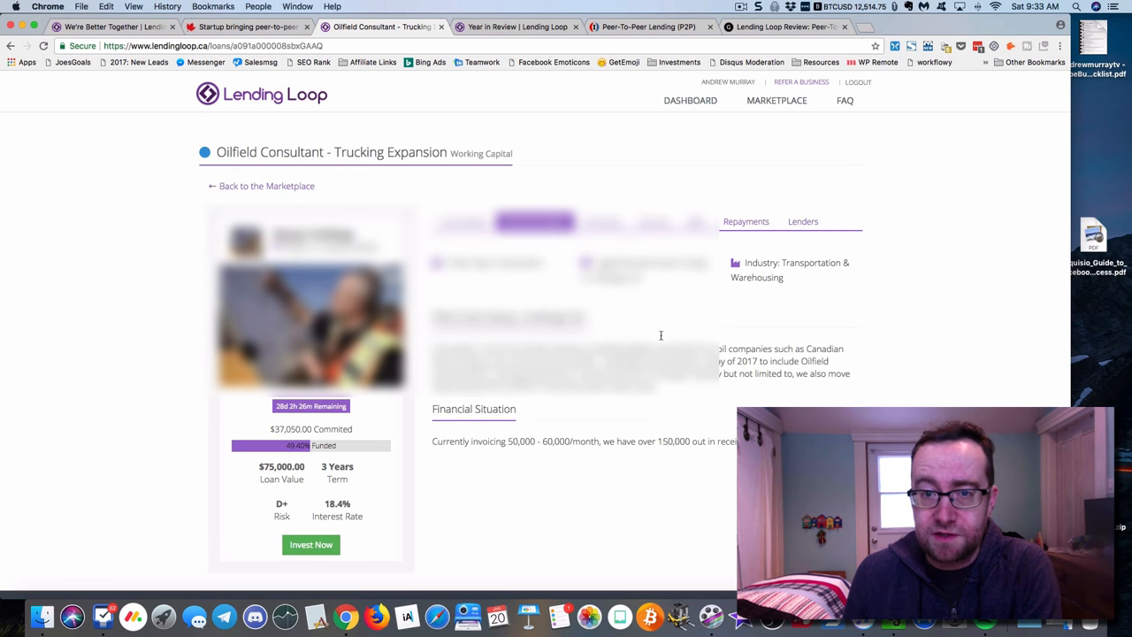
{"action": "left_click", "coordinate": [601, 221]}
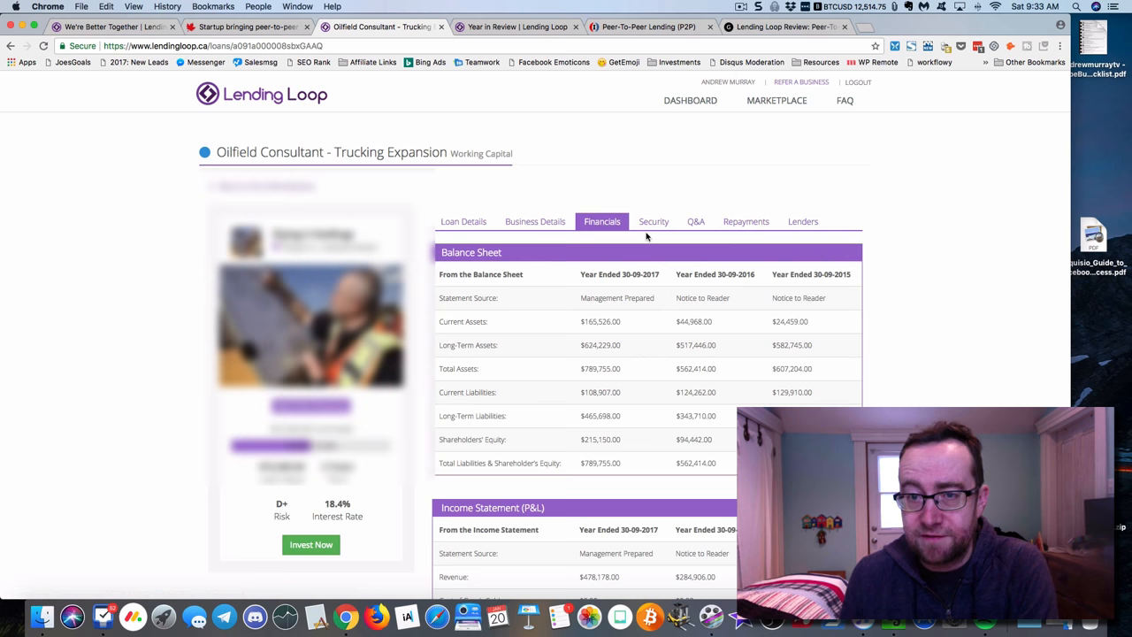
{"action": "mouse_move", "coordinate": [641, 463]}
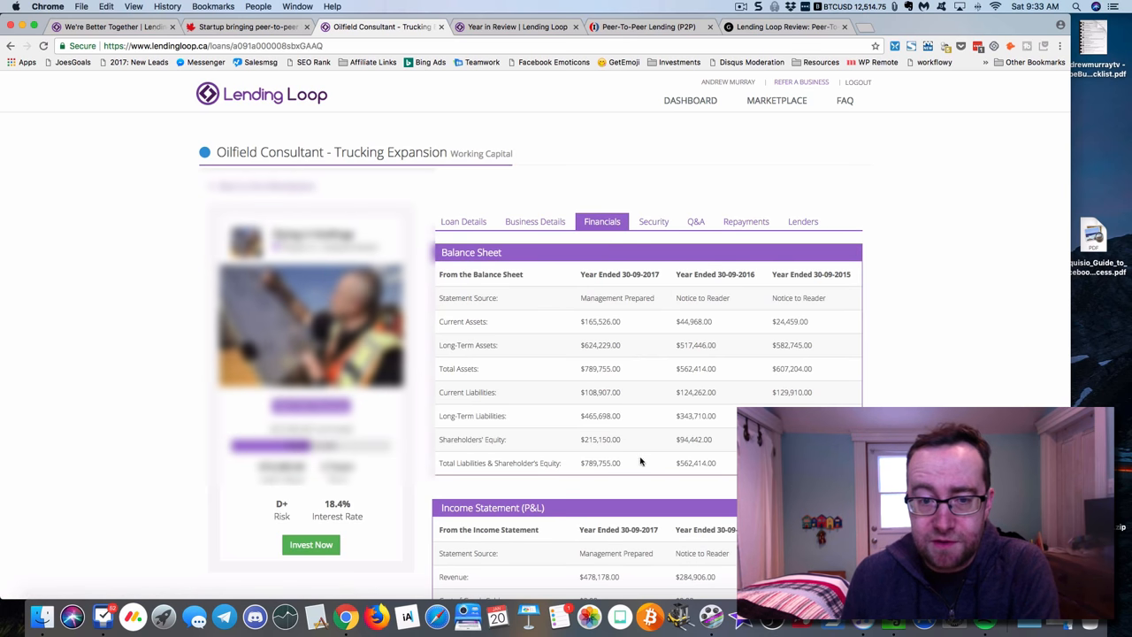
{"action": "scroll", "scroll_direction": "down", "scroll_amount": 3}
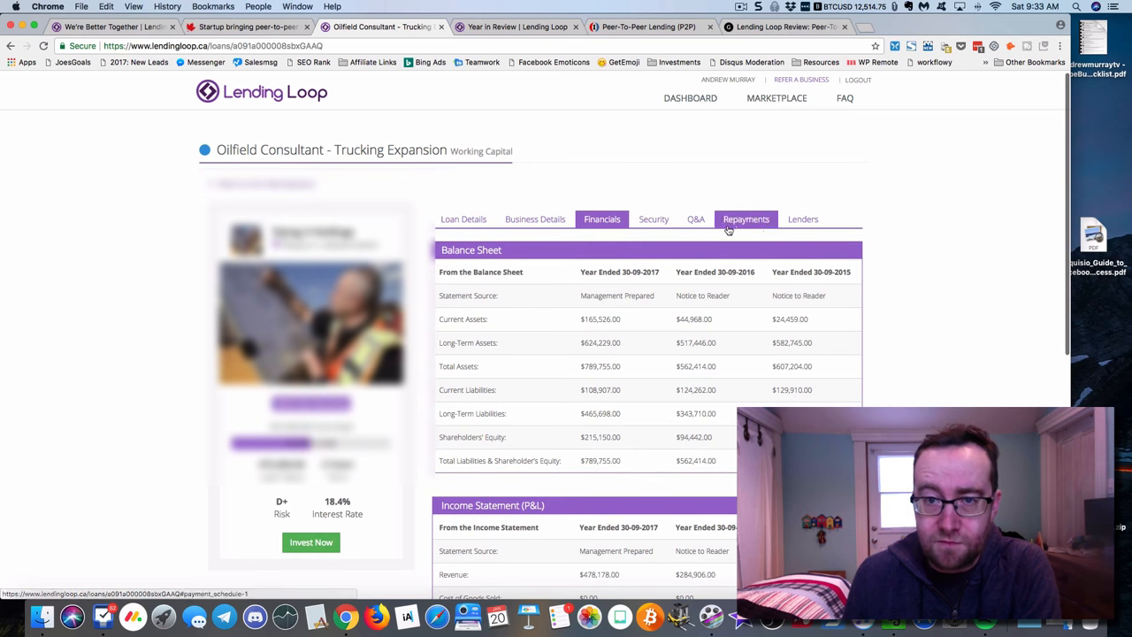
{"action": "mouse_move", "coordinate": [700, 104]}
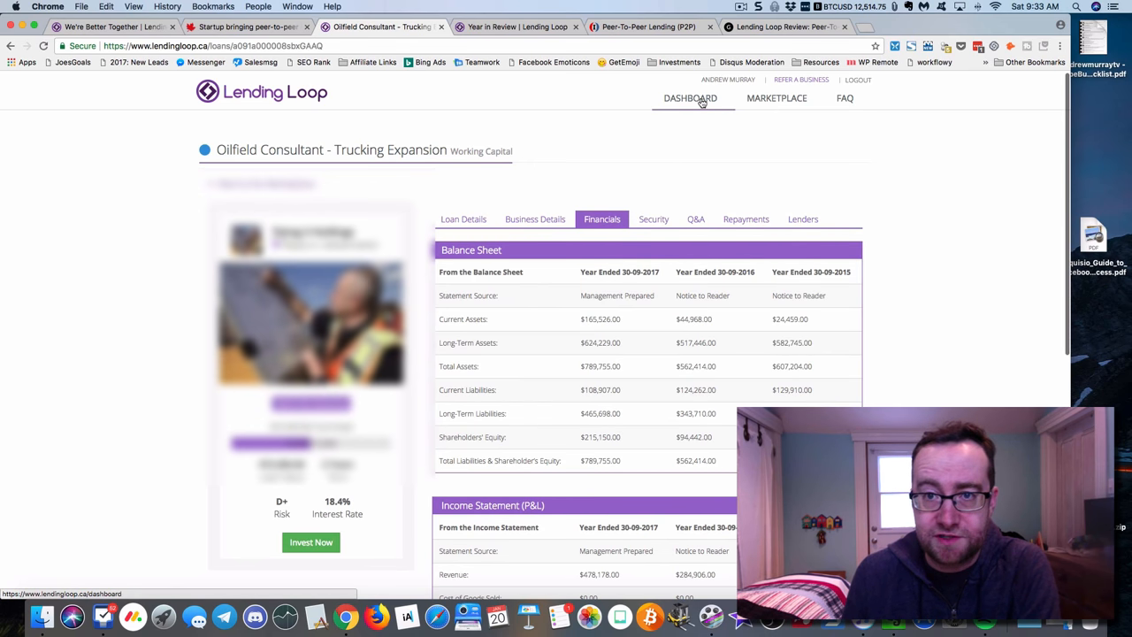
{"action": "left_click", "coordinate": [692, 99]}
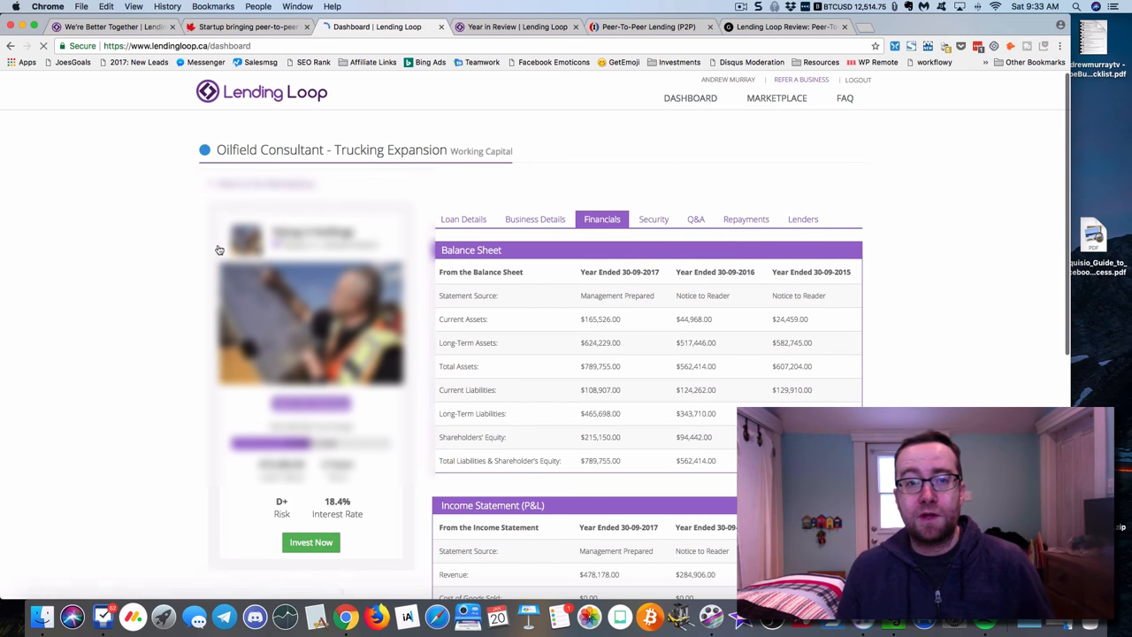
- Load the dashboard, scroll down to the Auto-Lend panel, and open the auto-lend setup
{"action": "left_click", "coordinate": [690, 99]}
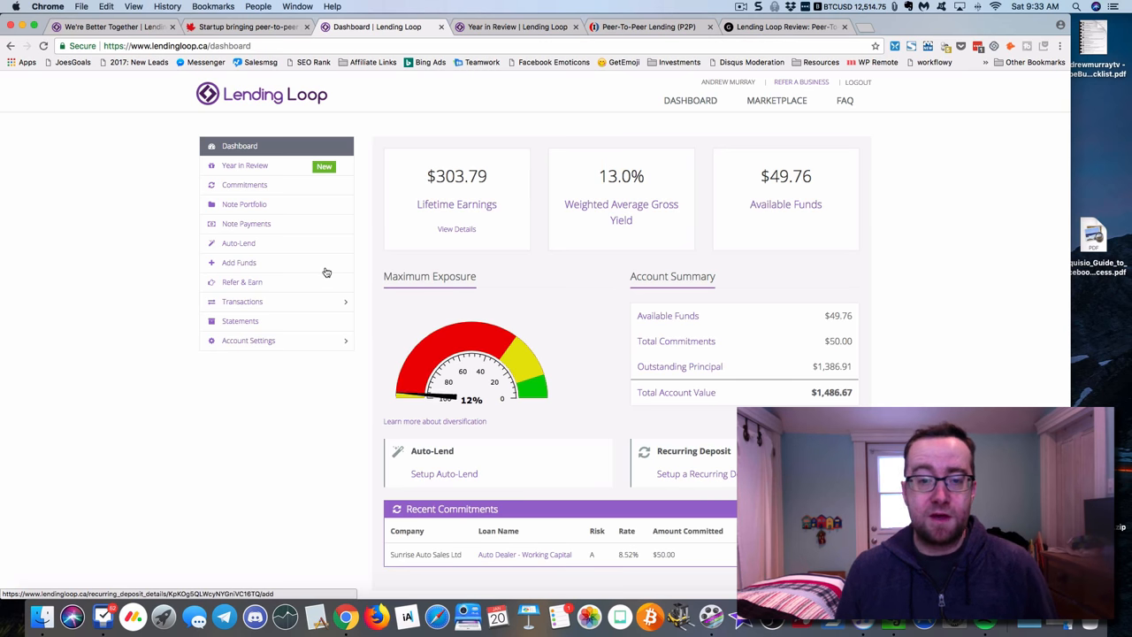
{"action": "scroll", "scroll_direction": "down", "scroll_amount": 3}
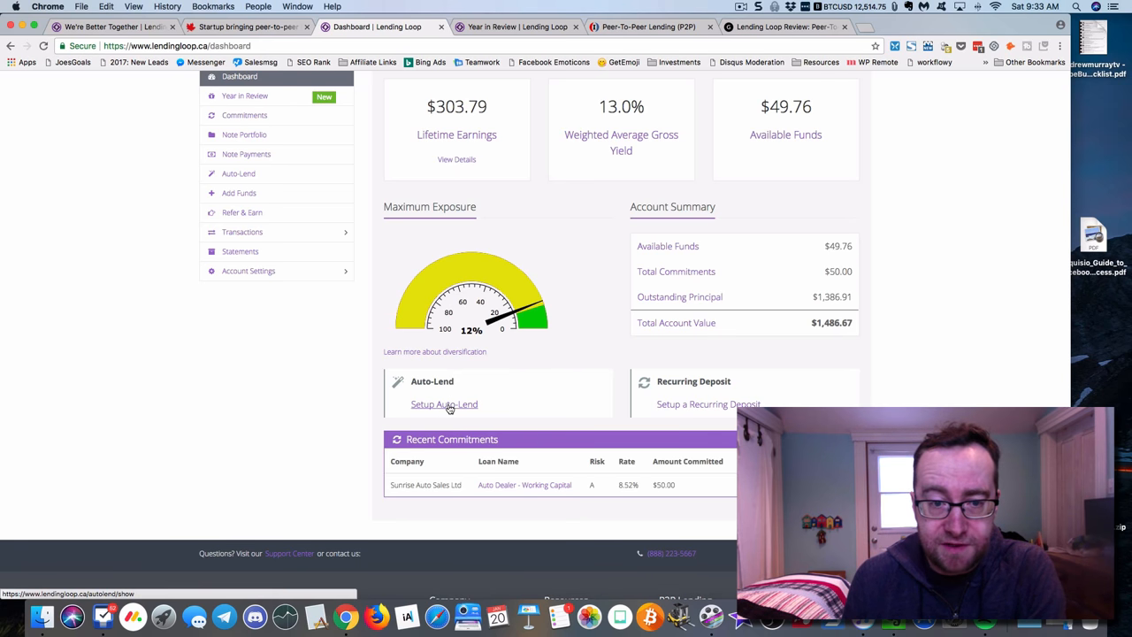
{"action": "left_click", "coordinate": [443, 404]}
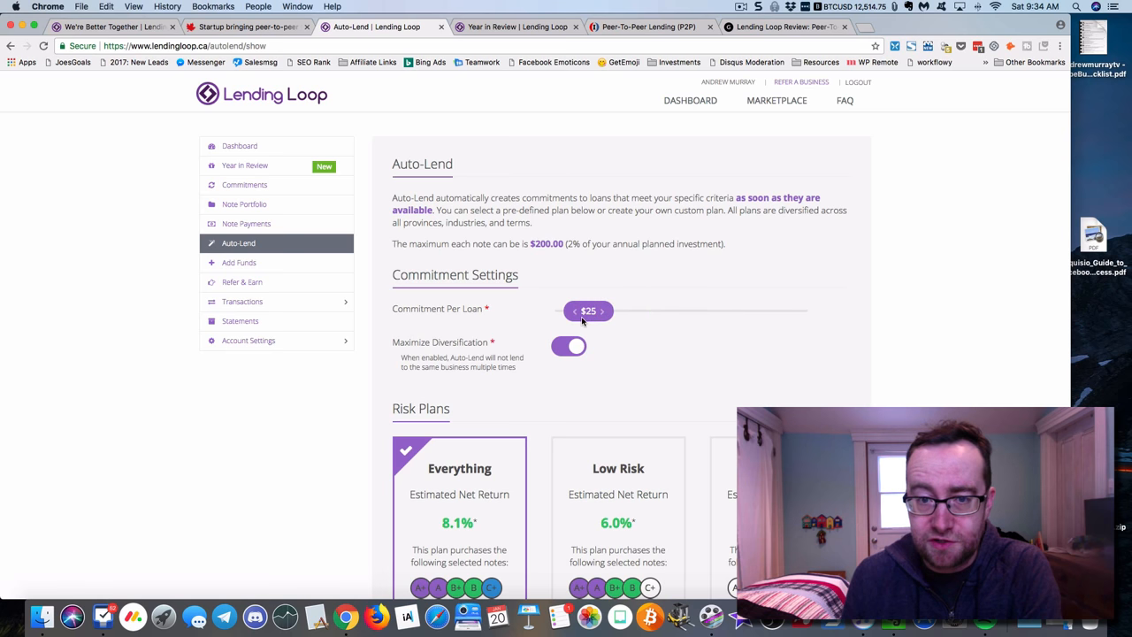
- Scroll past the $25 commitment settings and risk plans to start a custom risk plan
{"action": "scroll", "scroll_direction": "down", "scroll_amount": 3}
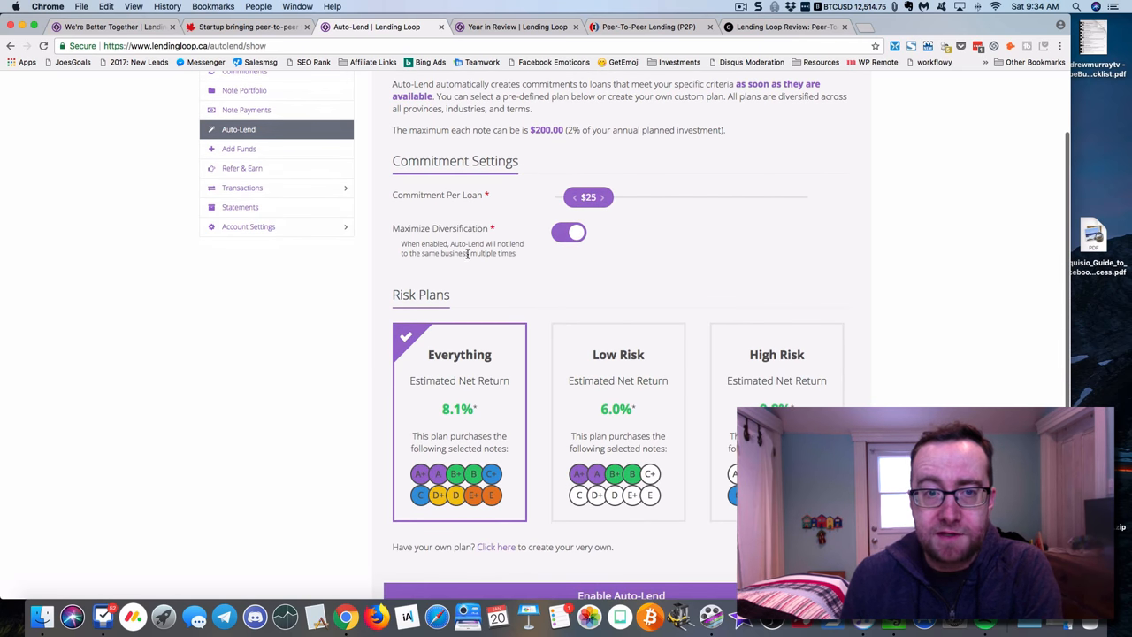
{"action": "mouse_move", "coordinate": [537, 276]}
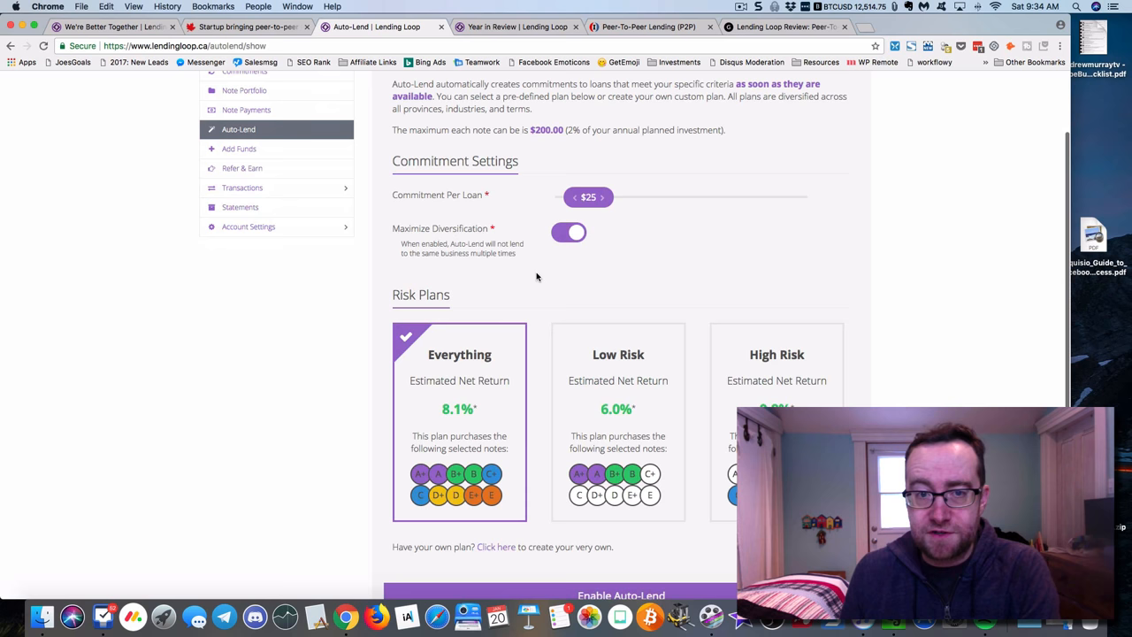
{"action": "mouse_move", "coordinate": [536, 292]}
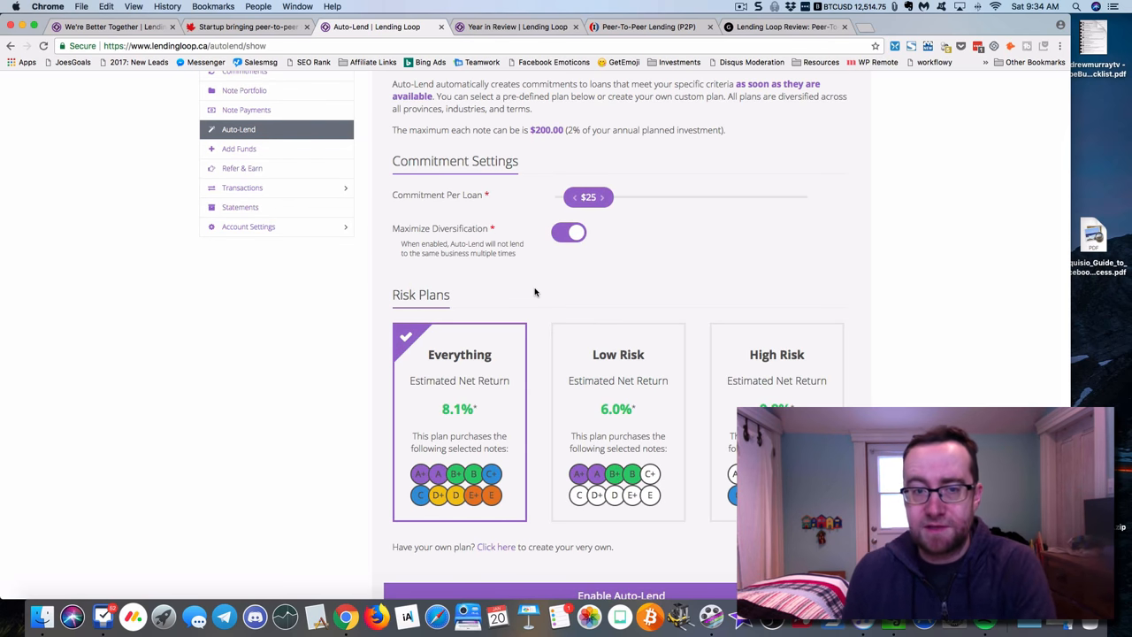
{"action": "scroll", "scroll_direction": "down", "scroll_amount": 3}
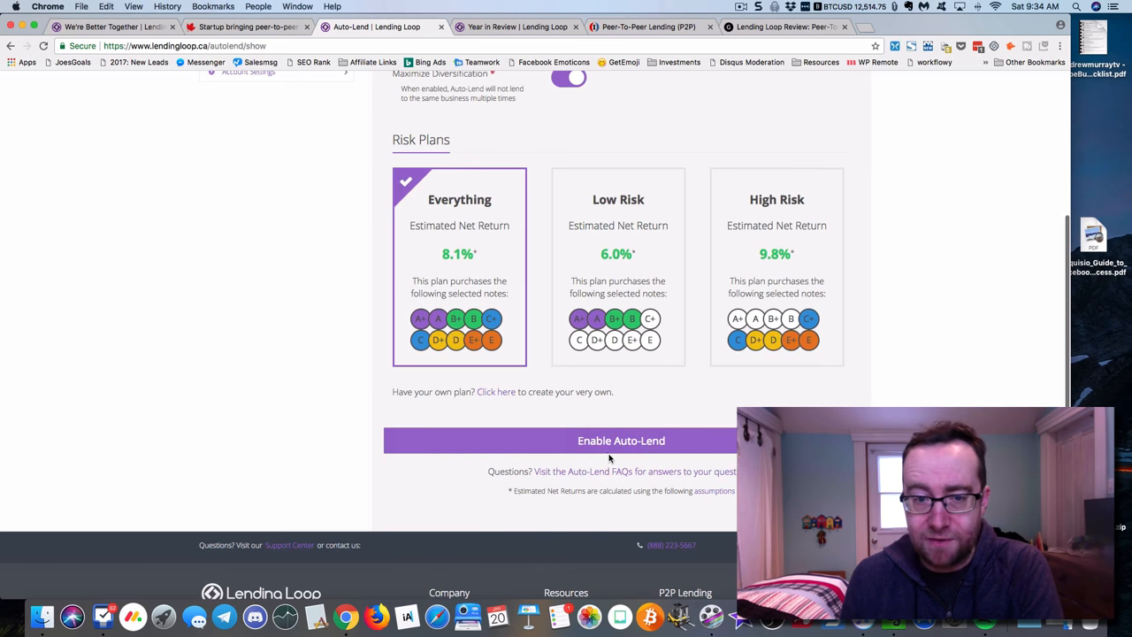
{"action": "left_click", "coordinate": [495, 392]}
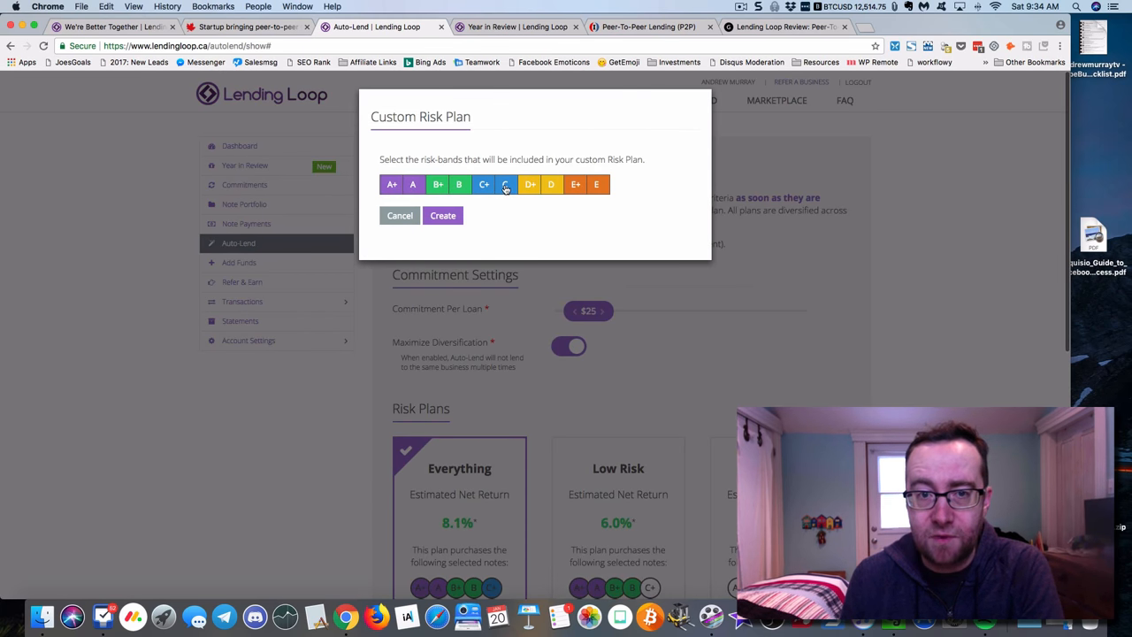
- Toggle the C risk band and create the custom B+ through D risk plan
{"action": "left_click", "coordinate": [505, 184]}
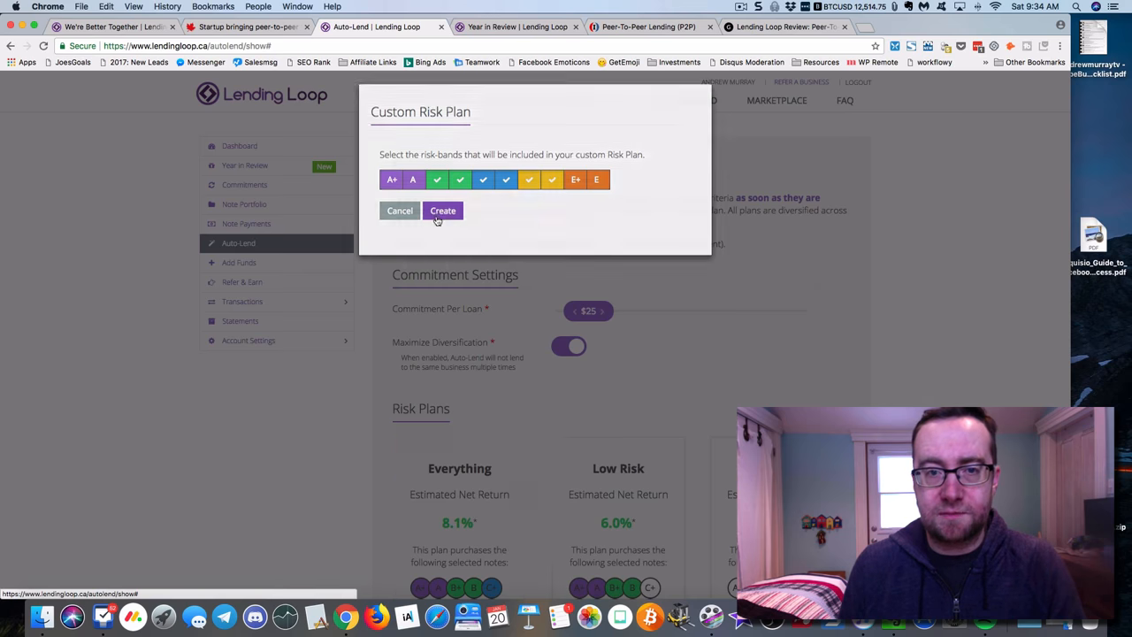
{"action": "left_click", "coordinate": [399, 211]}
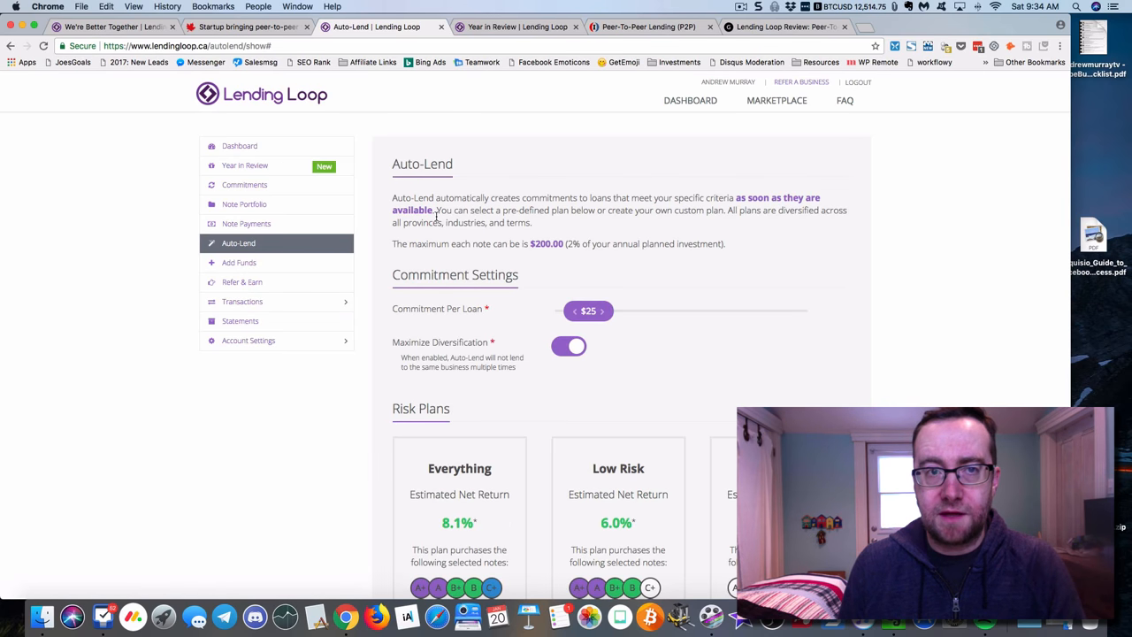
- Scroll the Auto-Lend settings page, then choose Dashboard from the left sidebar
{"action": "scroll", "scroll_direction": "down", "scroll_amount": 3}
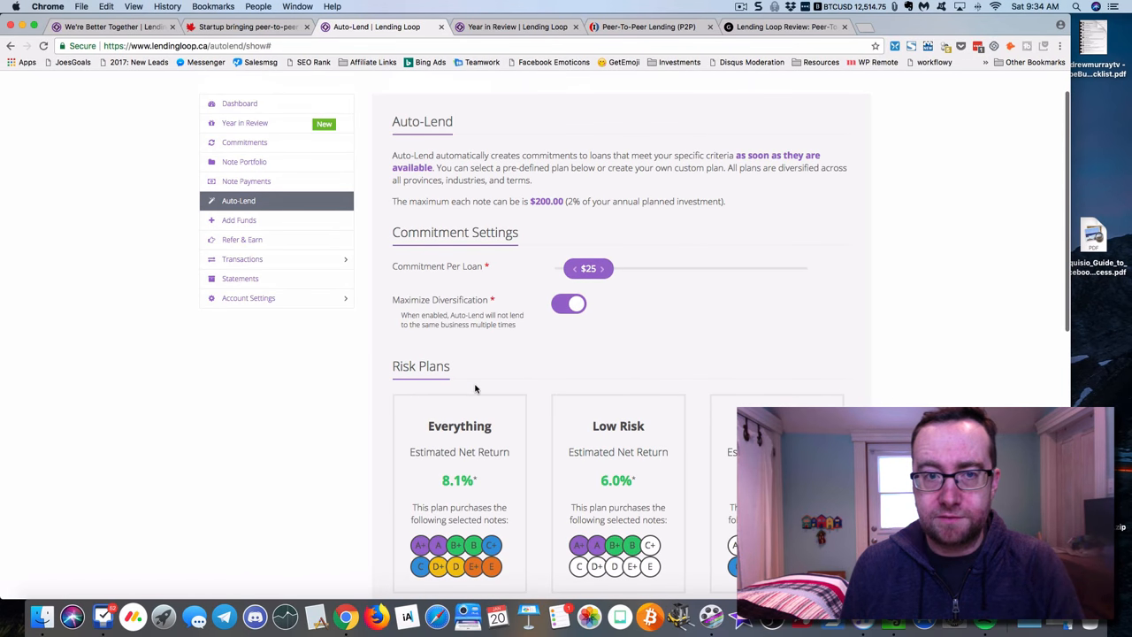
{"action": "mouse_move", "coordinate": [403, 260]}
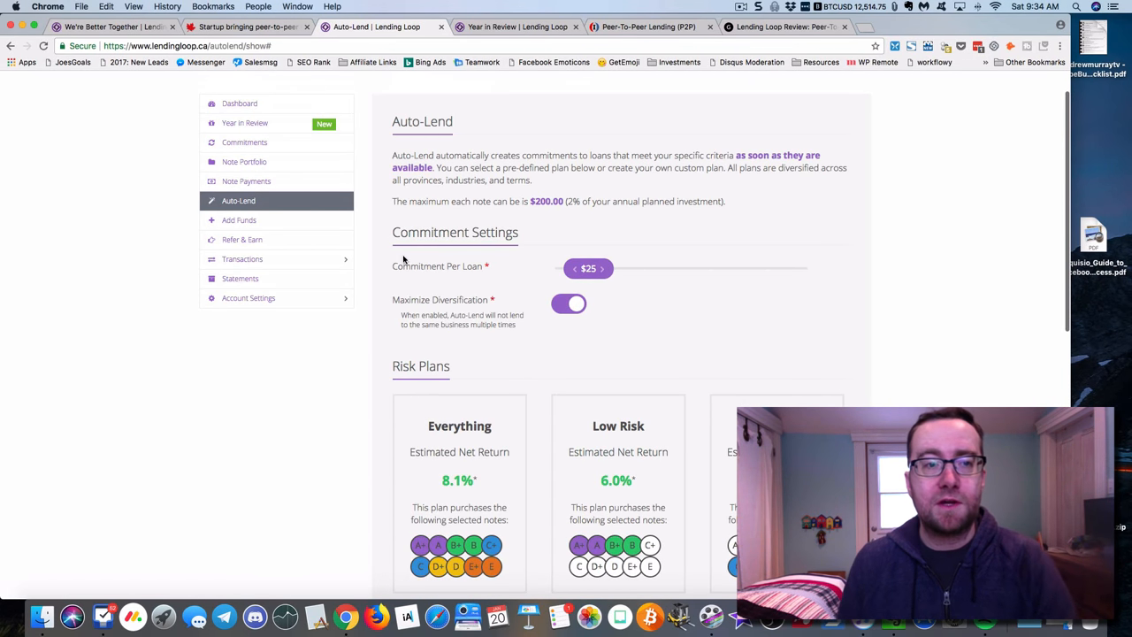
{"action": "mouse_move", "coordinate": [258, 107]}
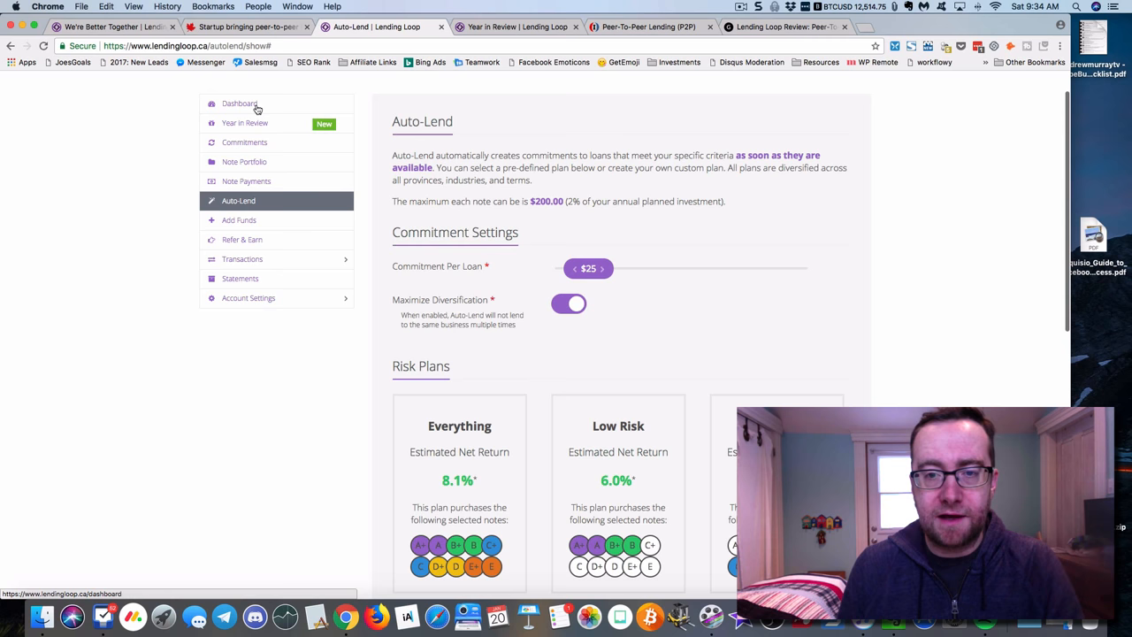
{"action": "left_click", "coordinate": [238, 104]}
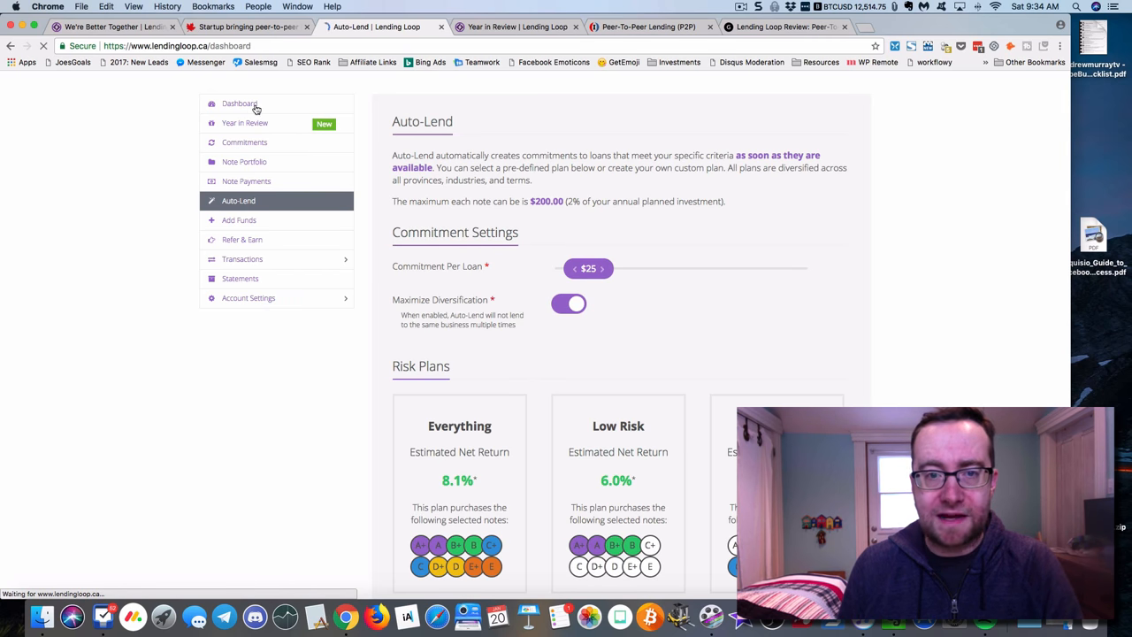
- Highlight the $49.76 available funds, scroll down, and begin the recurring deposit setup
{"action": "left_click", "coordinate": [240, 104]}
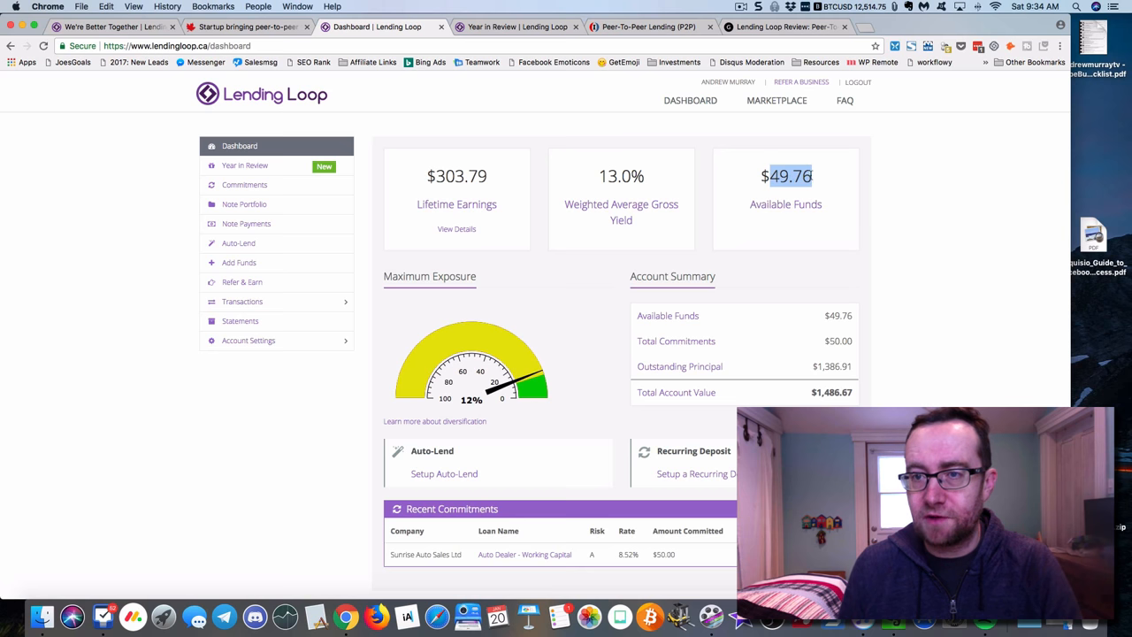
{"action": "mouse_move", "coordinate": [680, 213]}
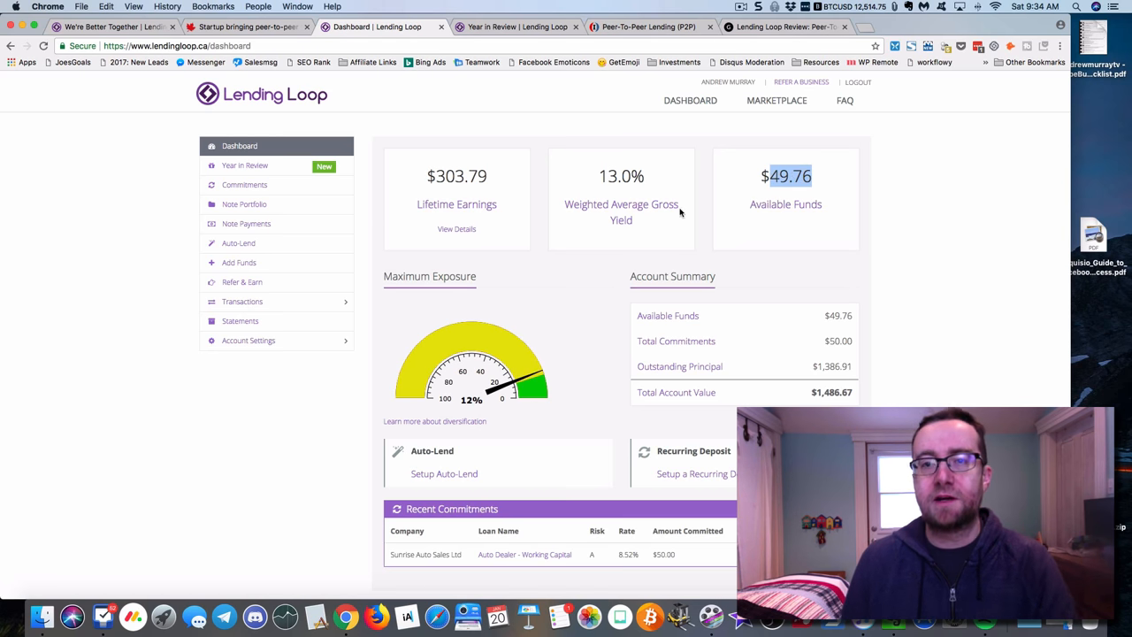
{"action": "scroll", "scroll_direction": "down", "scroll_amount": 3}
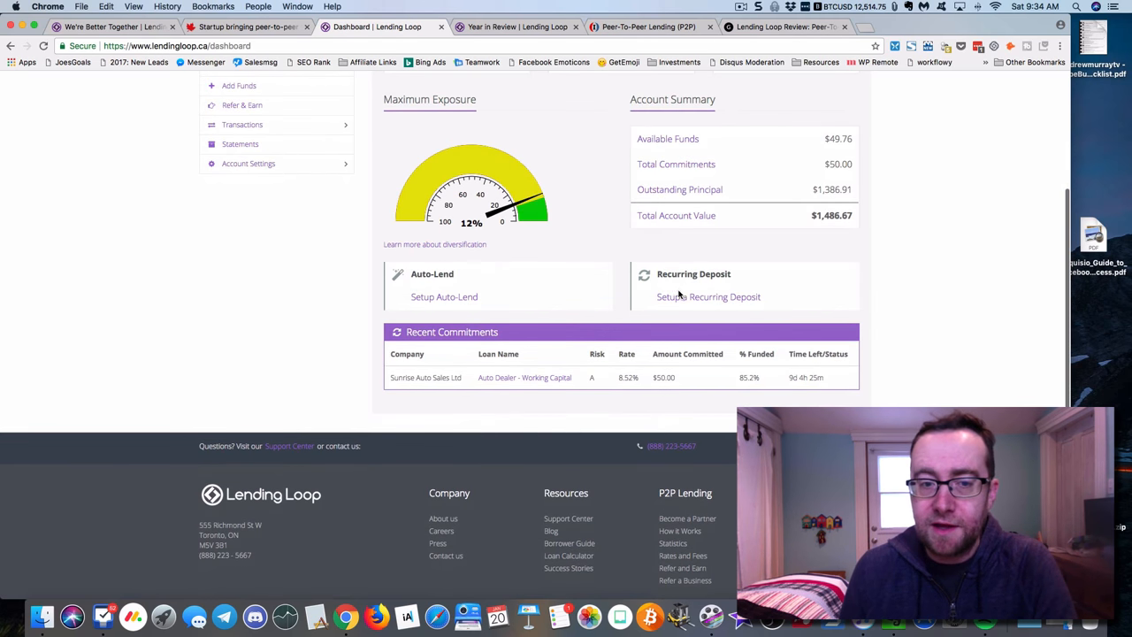
{"action": "left_click", "coordinate": [708, 297]}
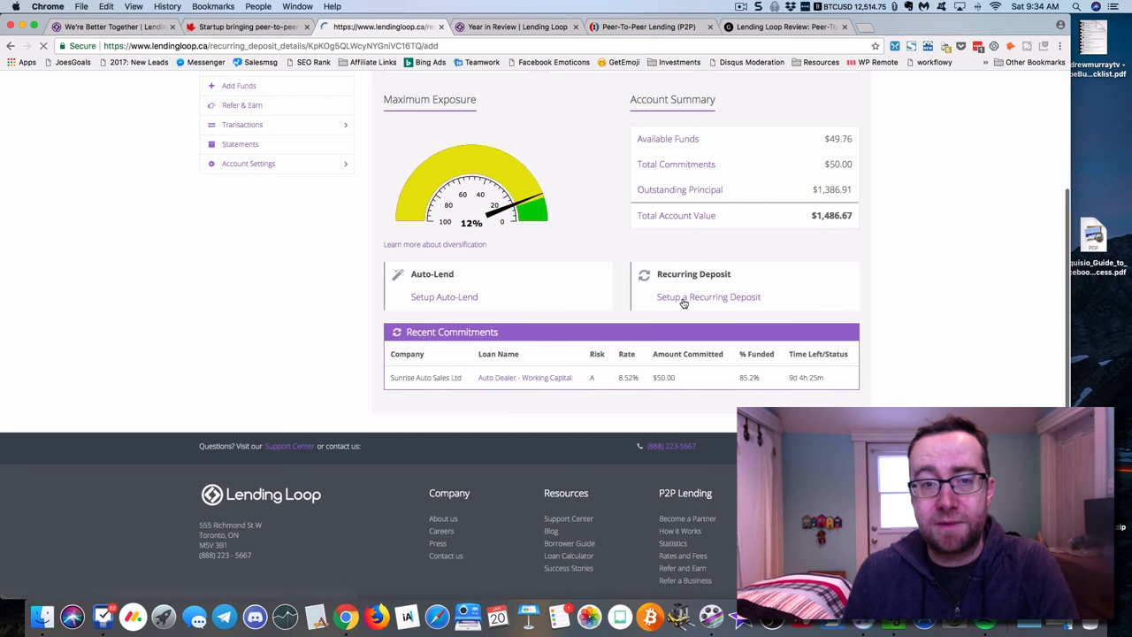
- Try the one-time and monthly recurring deposit options and start-date calendar, then open Statements
{"action": "left_click", "coordinate": [709, 296]}
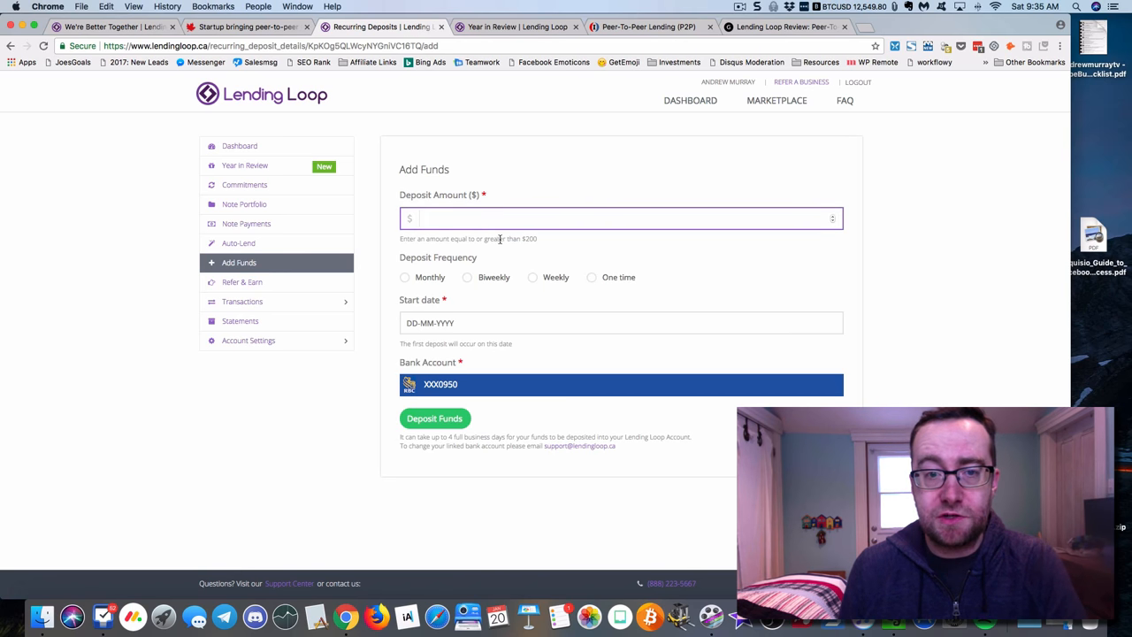
{"action": "mouse_move", "coordinate": [521, 247]}
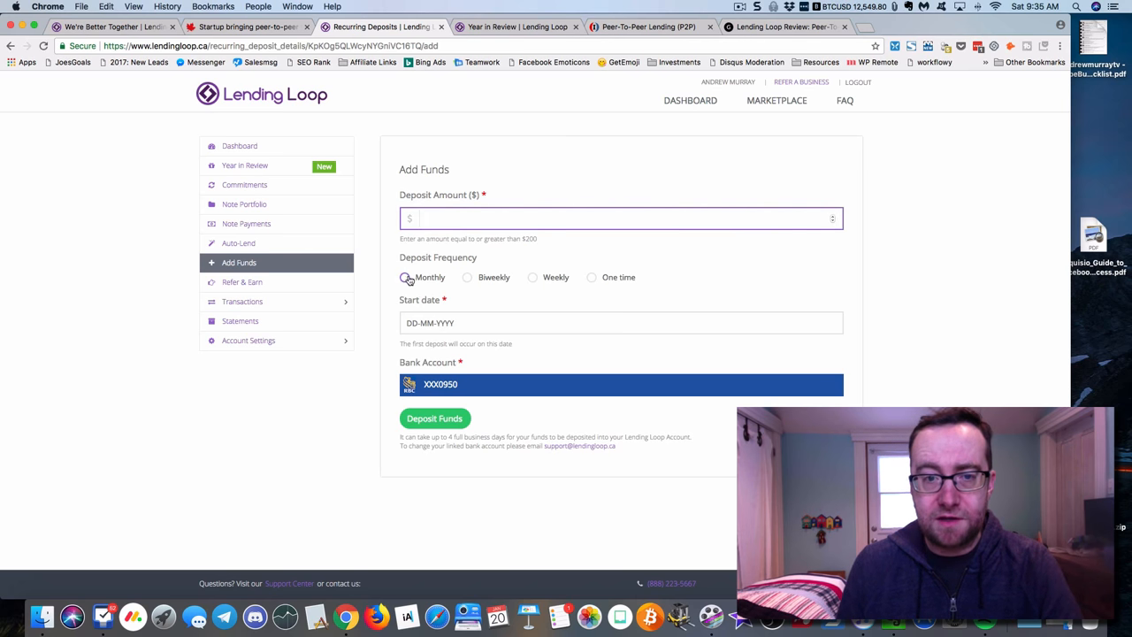
{"action": "left_click", "coordinate": [595, 277]}
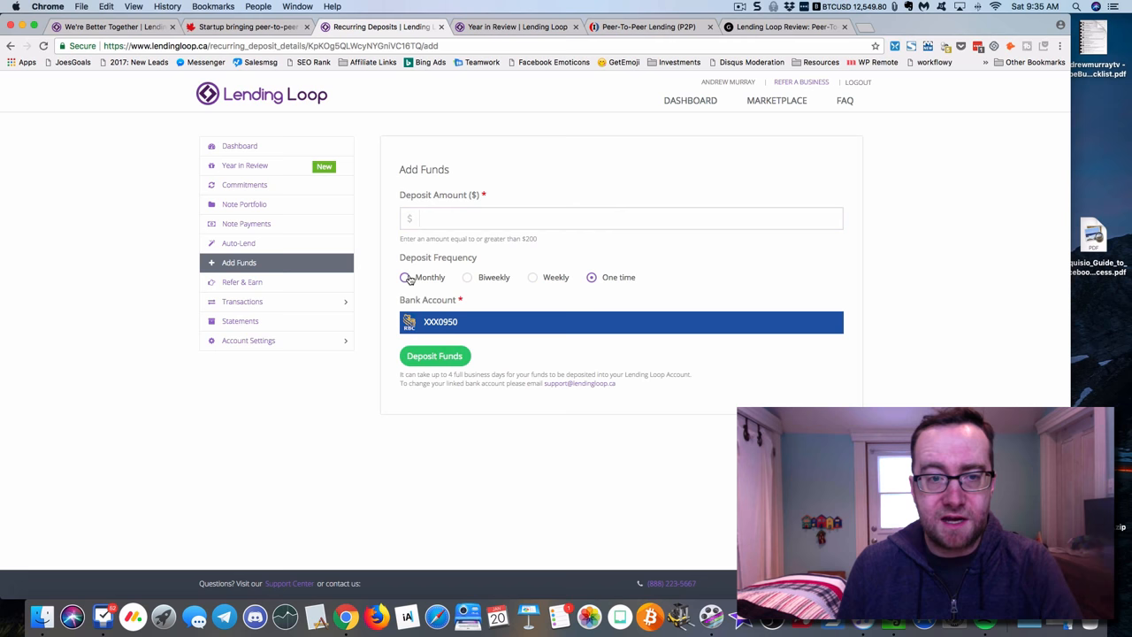
{"action": "left_click", "coordinate": [408, 276]}
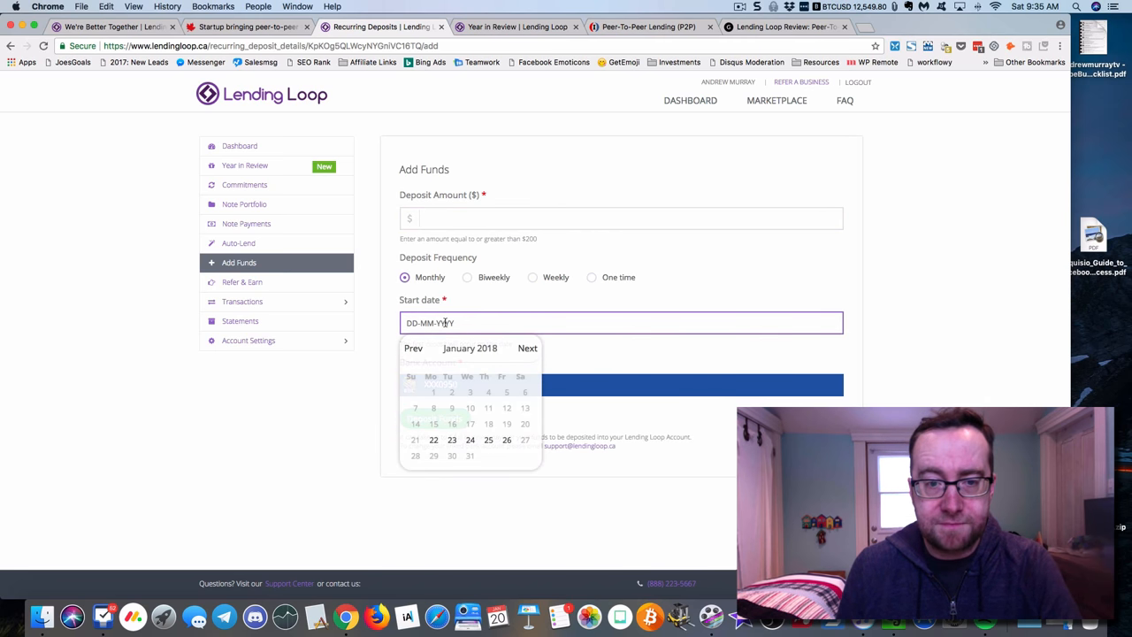
{"action": "left_click", "coordinate": [592, 277]}
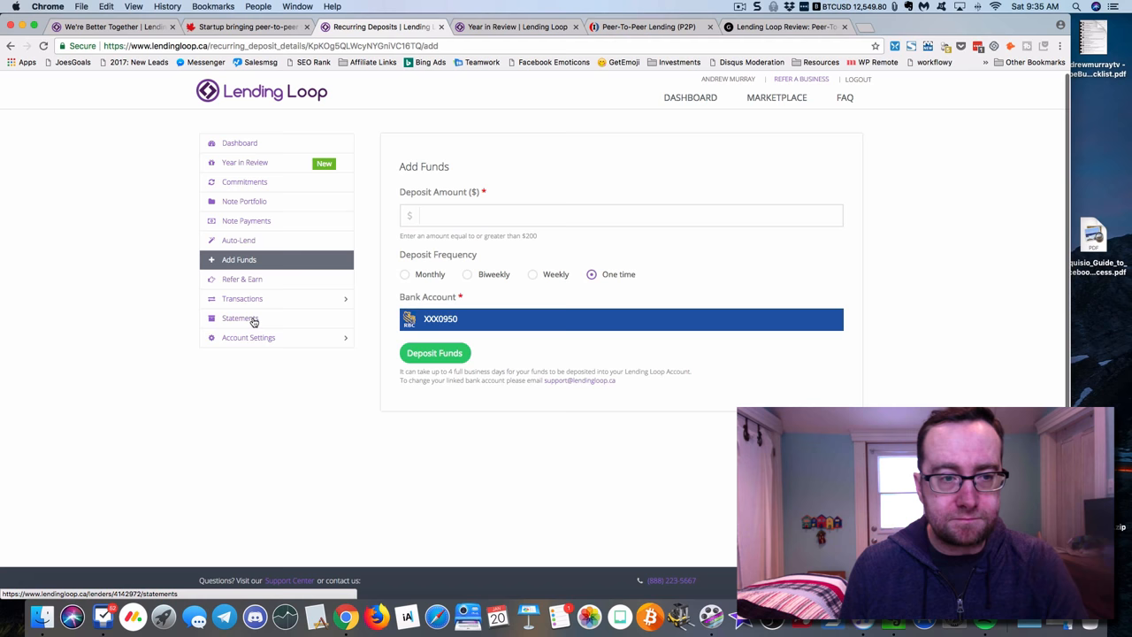
{"action": "left_click", "coordinate": [240, 317]}
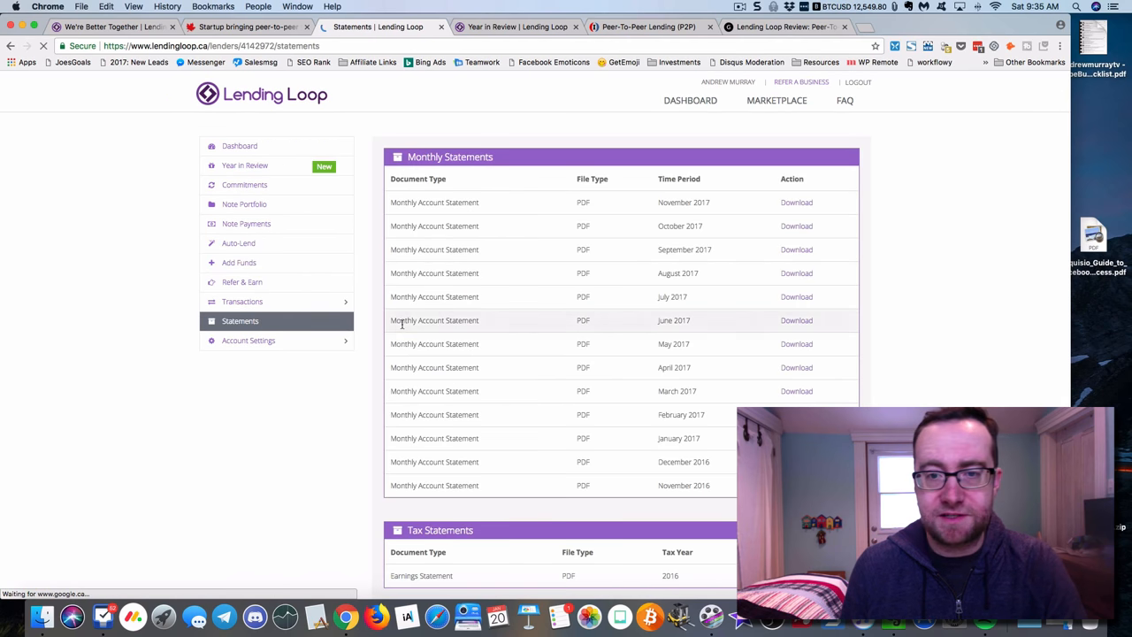
- Scroll the November 2016–November 2017 statements list, then open Refer & Earn
{"action": "scroll", "scroll_direction": "down", "scroll_amount": 3}
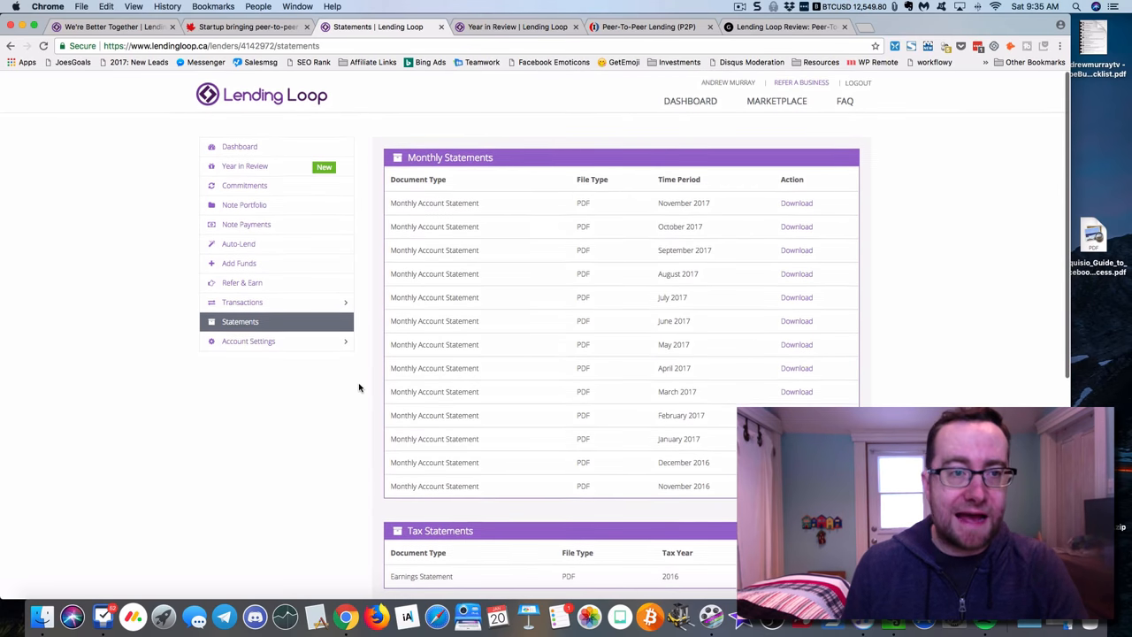
{"action": "mouse_move", "coordinate": [256, 167]}
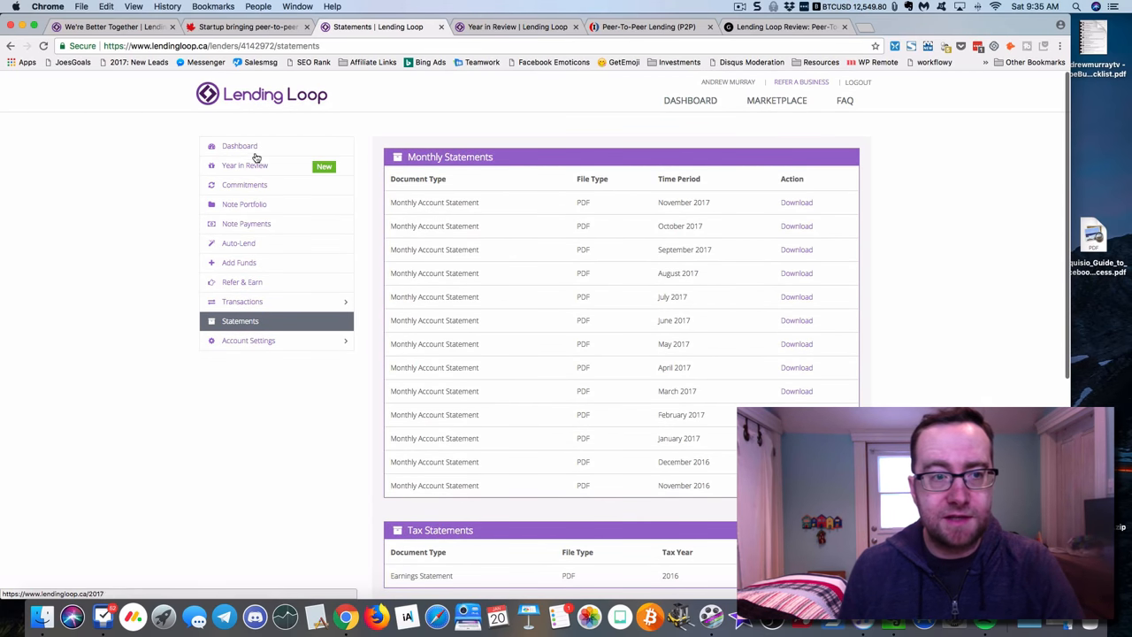
{"action": "left_click", "coordinate": [242, 281]}
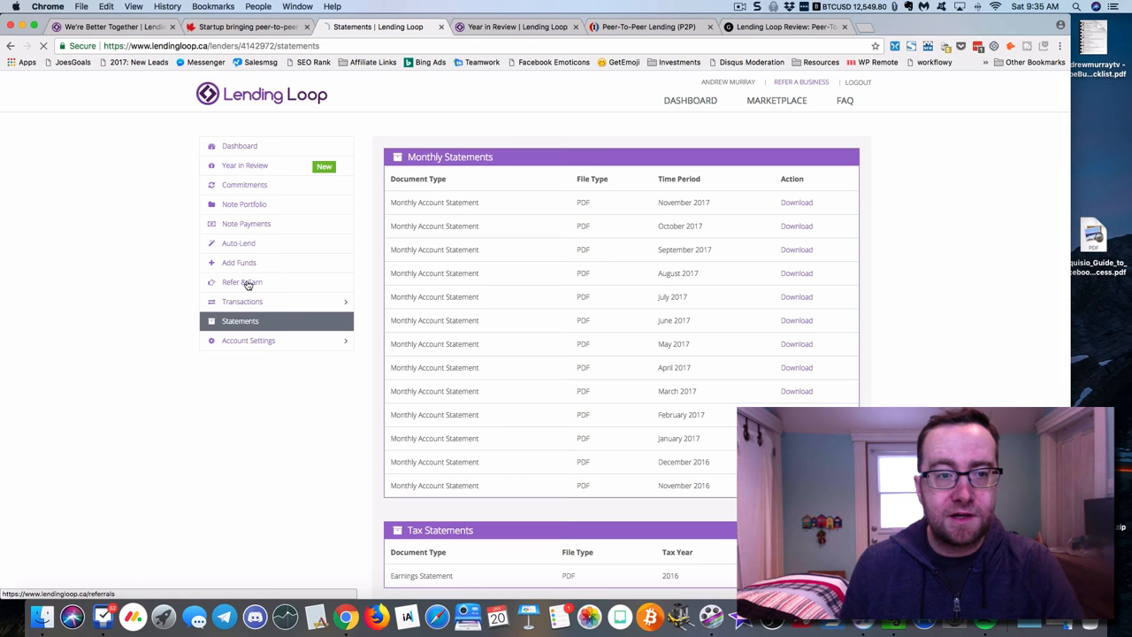
{"action": "left_click", "coordinate": [241, 282]}
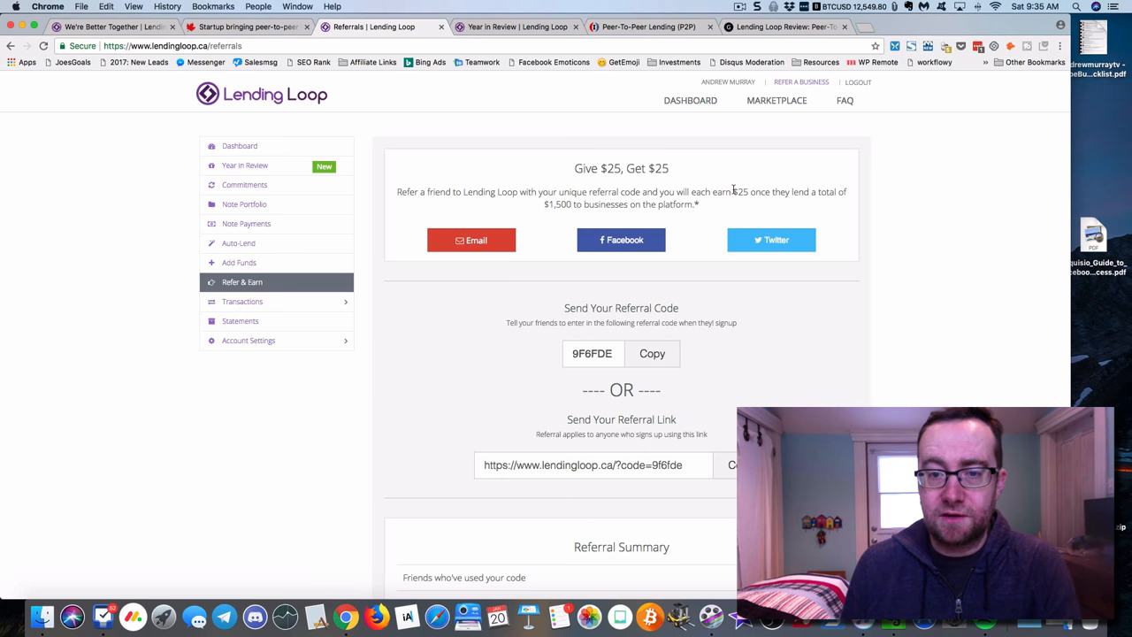
- Scroll down past the Give $25, Get $25 referral code and sharing link
{"action": "scroll", "scroll_direction": "down", "scroll_amount": 3}
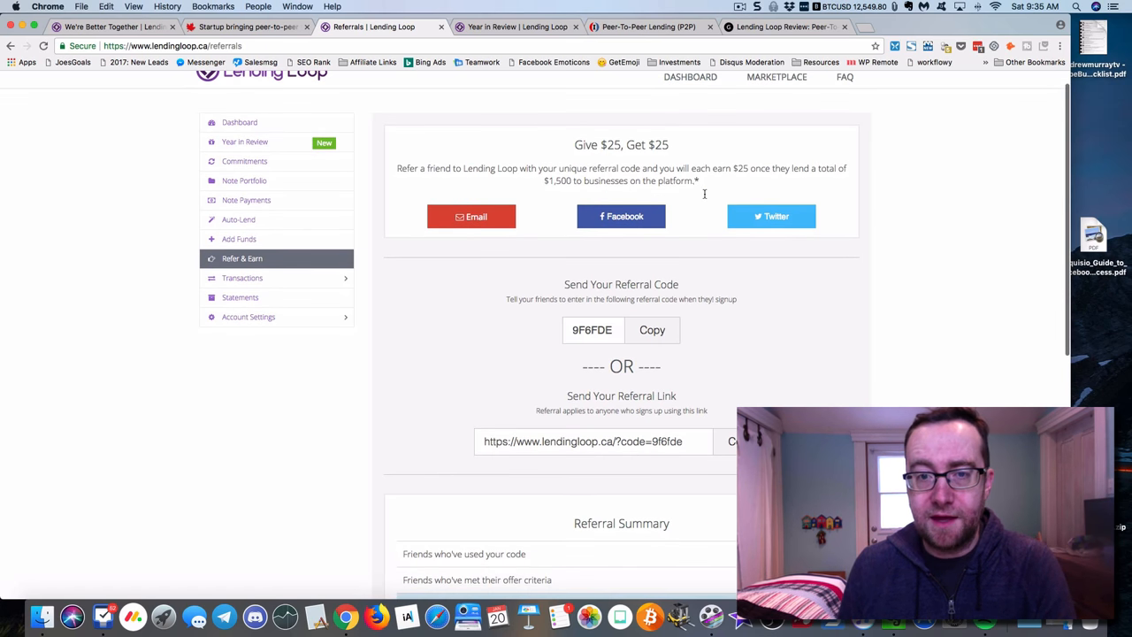
{"action": "scroll", "scroll_direction": "down", "scroll_amount": 3}
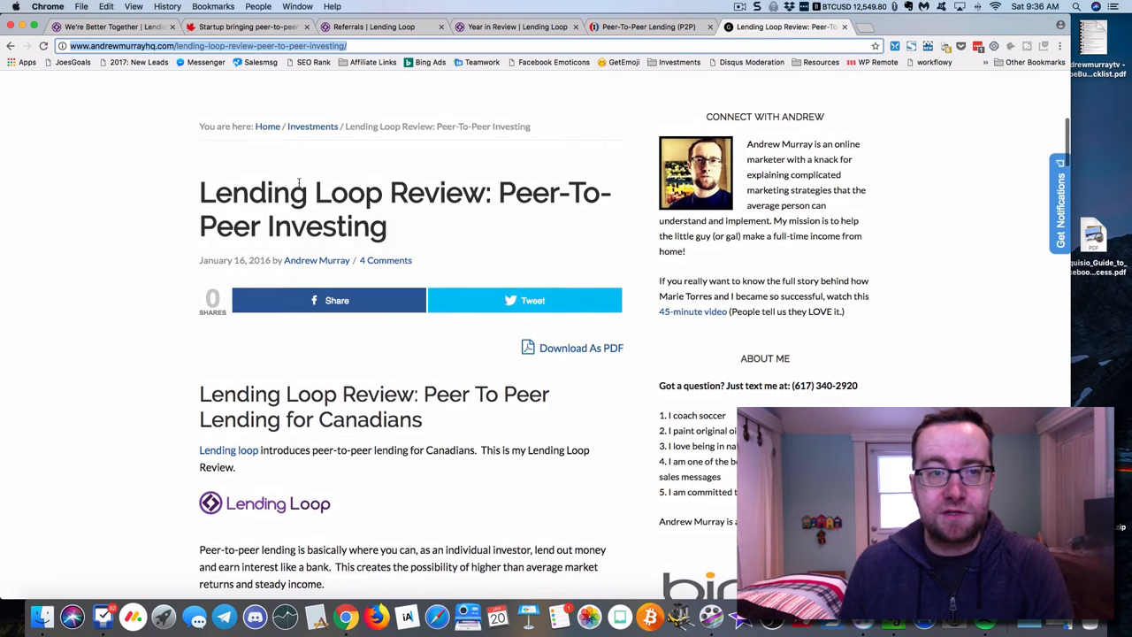
- Scroll the Lending Loop Review post to its peer-to-peer lending for Canadians section
{"action": "scroll", "scroll_direction": "down", "scroll_amount": 3}
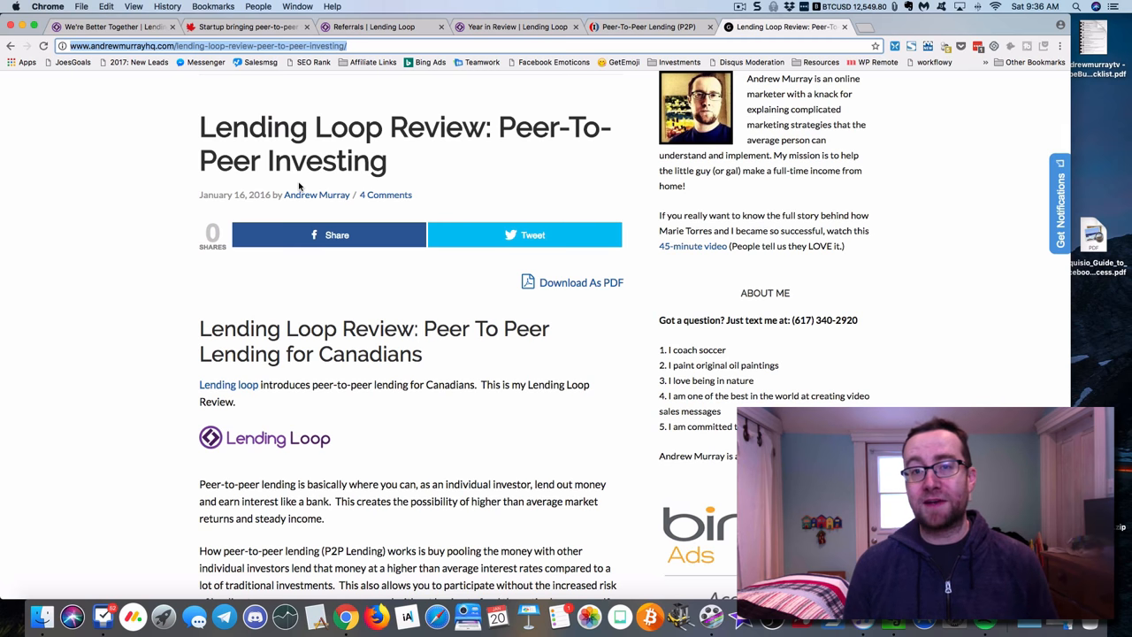
{"action": "mouse_move", "coordinate": [653, 127]}
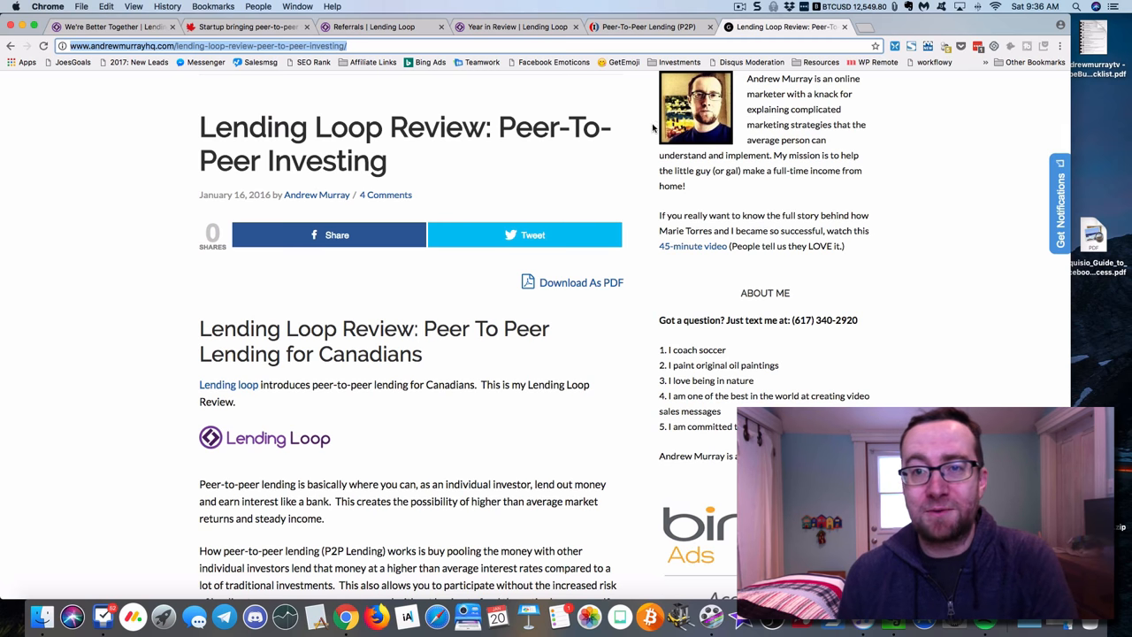